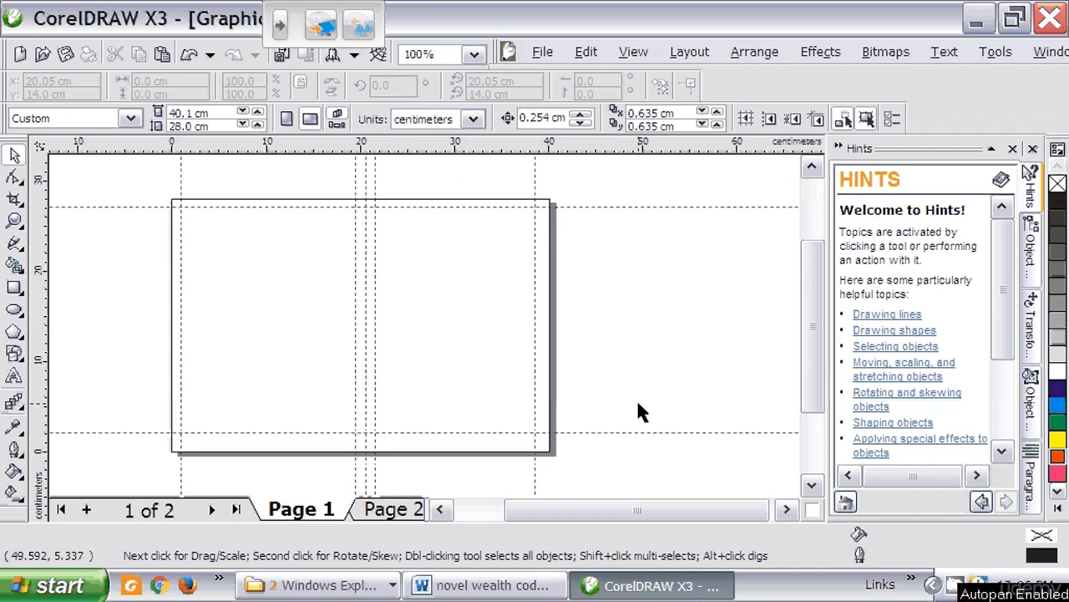
{"action": "mouse_move", "coordinate": [643, 410]}
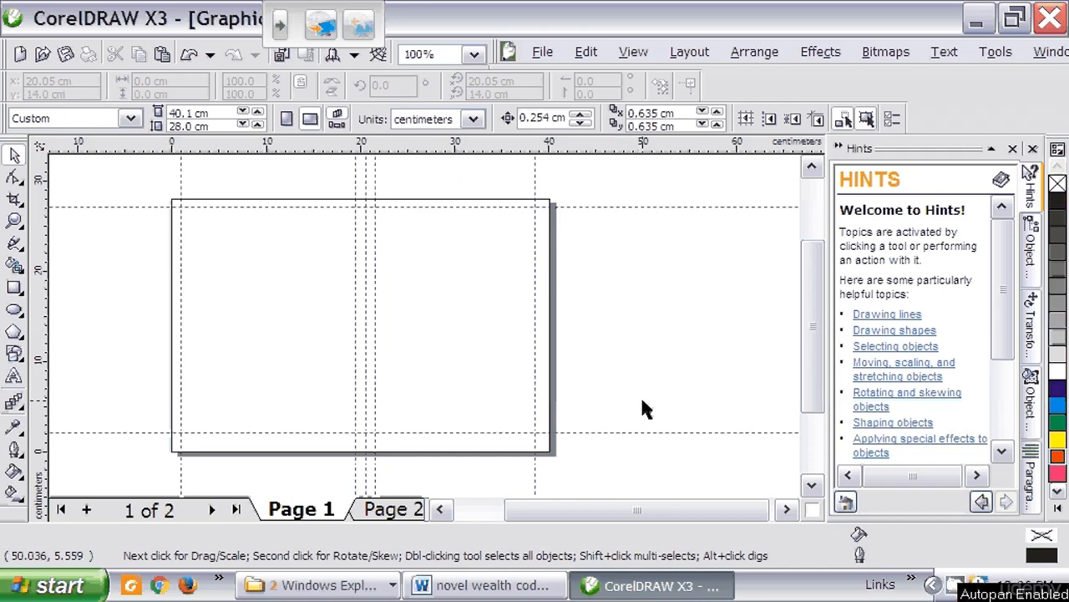
{"action": "mouse_move", "coordinate": [618, 371]}
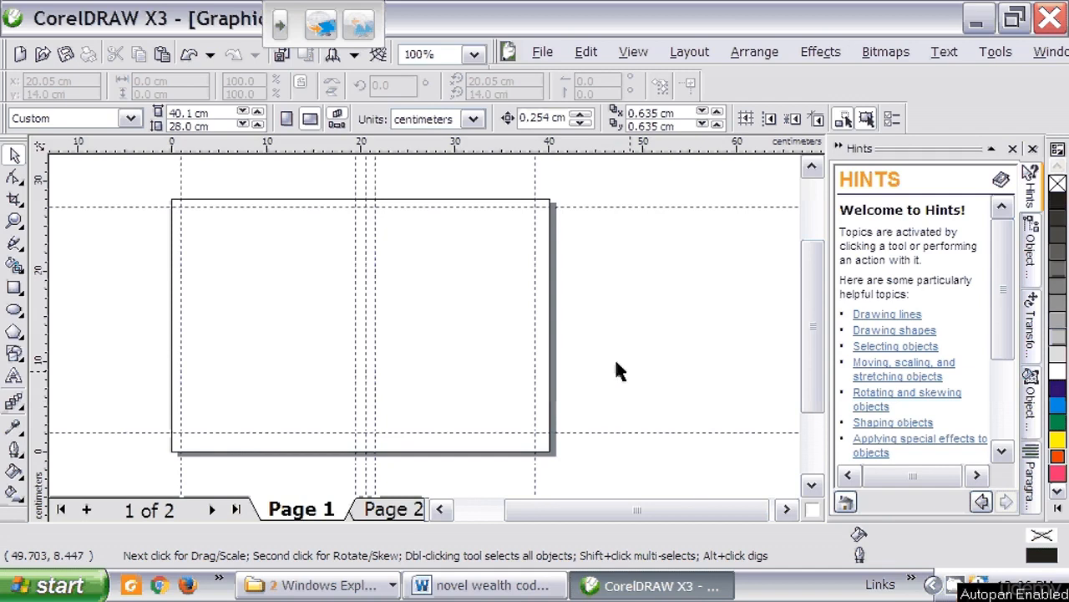
{"action": "mouse_move", "coordinate": [458, 259]}
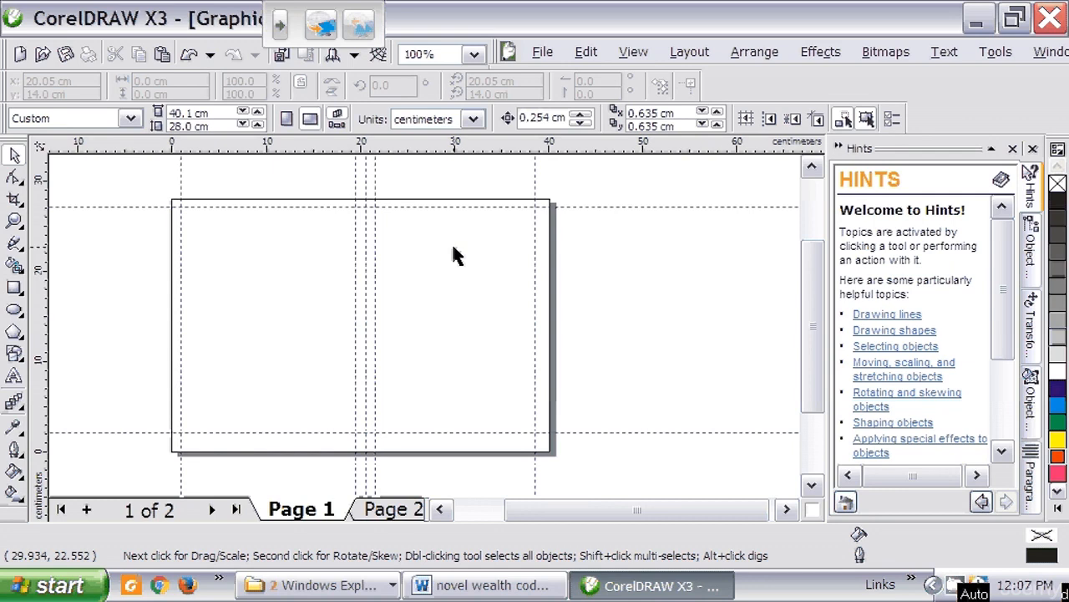
{"action": "mouse_move", "coordinate": [471, 47]}
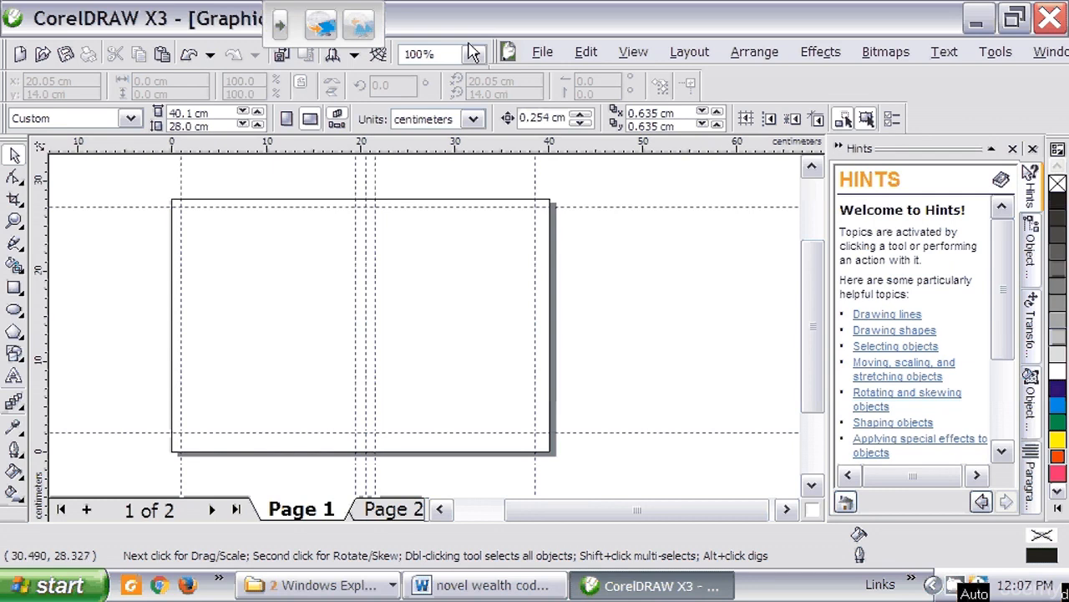
{"action": "mouse_move", "coordinate": [474, 54]}
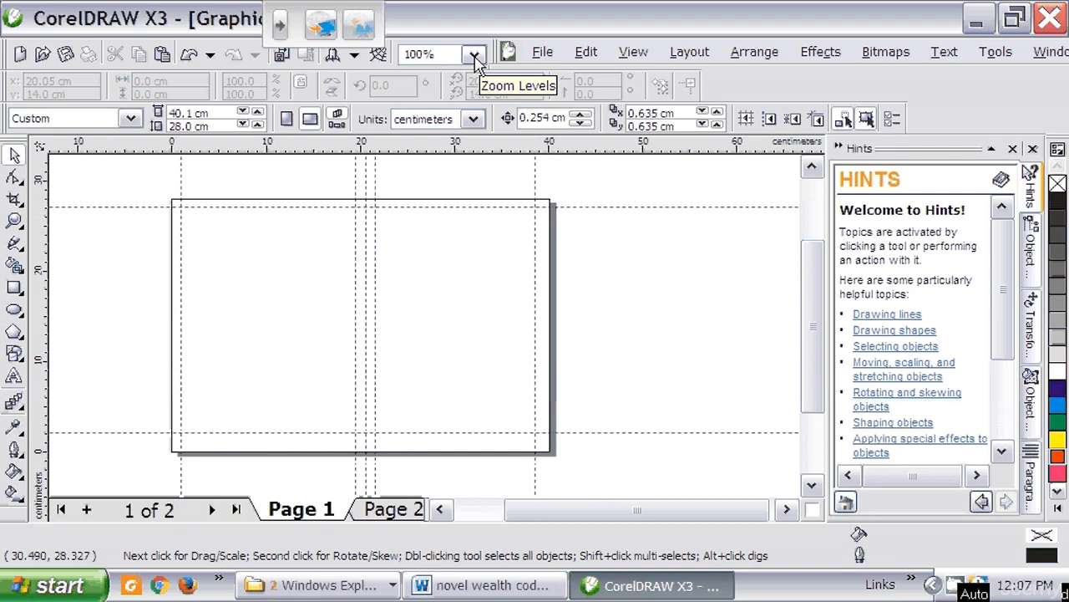
Step: At 200% zoom, draw a wide rectangle about 16.4 × 4.4 cm near the page top and fill it dark purple
{"action": "left_click", "coordinate": [476, 53]}
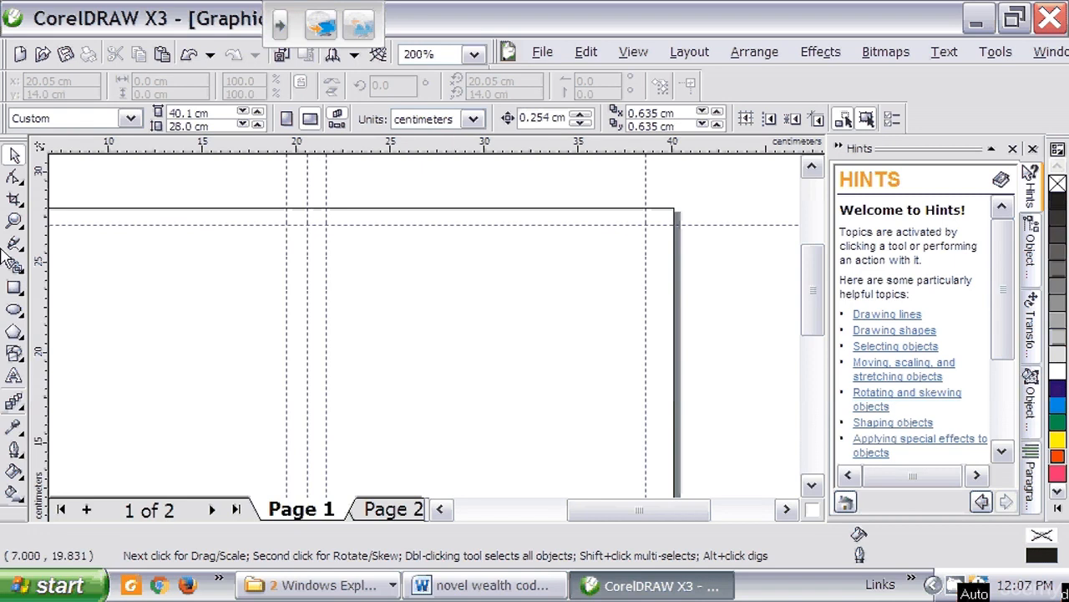
{"action": "mouse_move", "coordinate": [15, 288]}
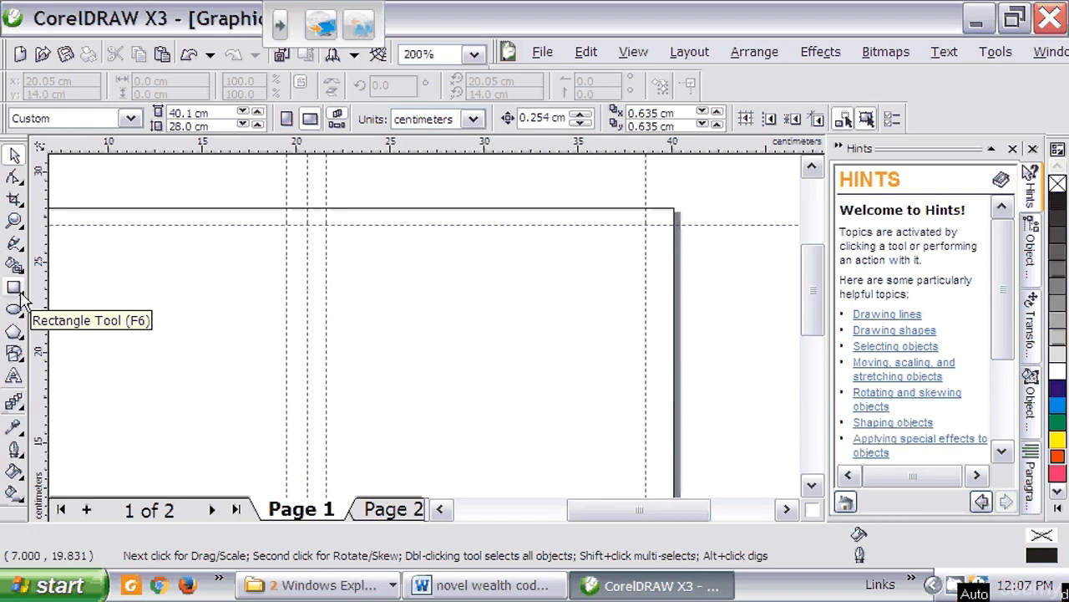
{"action": "left_click", "coordinate": [13, 287]}
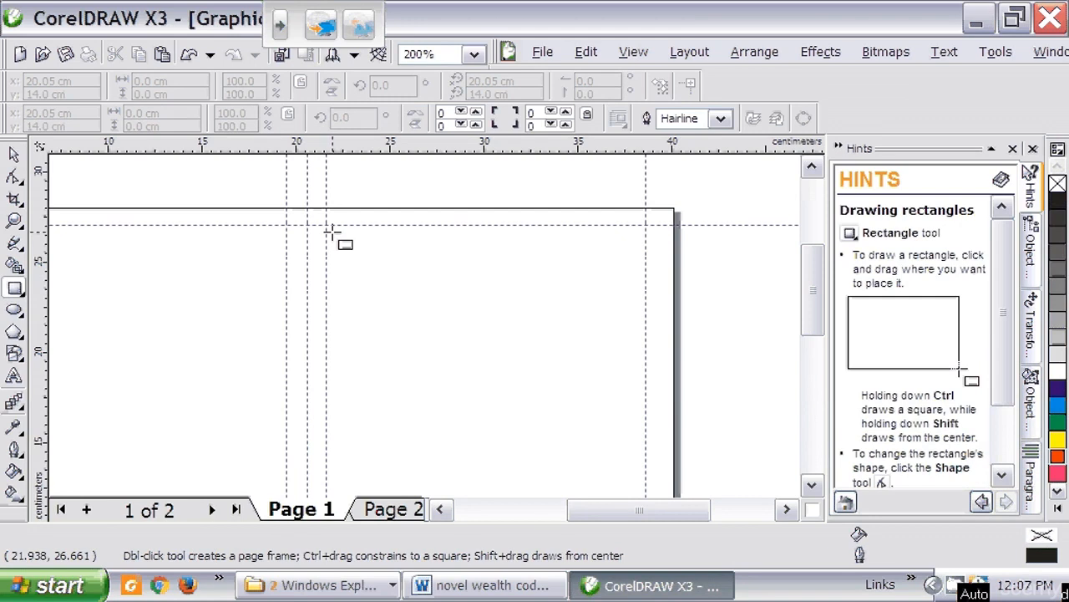
{"action": "left_click_drag", "start_coordinate": [331, 231], "coordinate": [605, 294]}
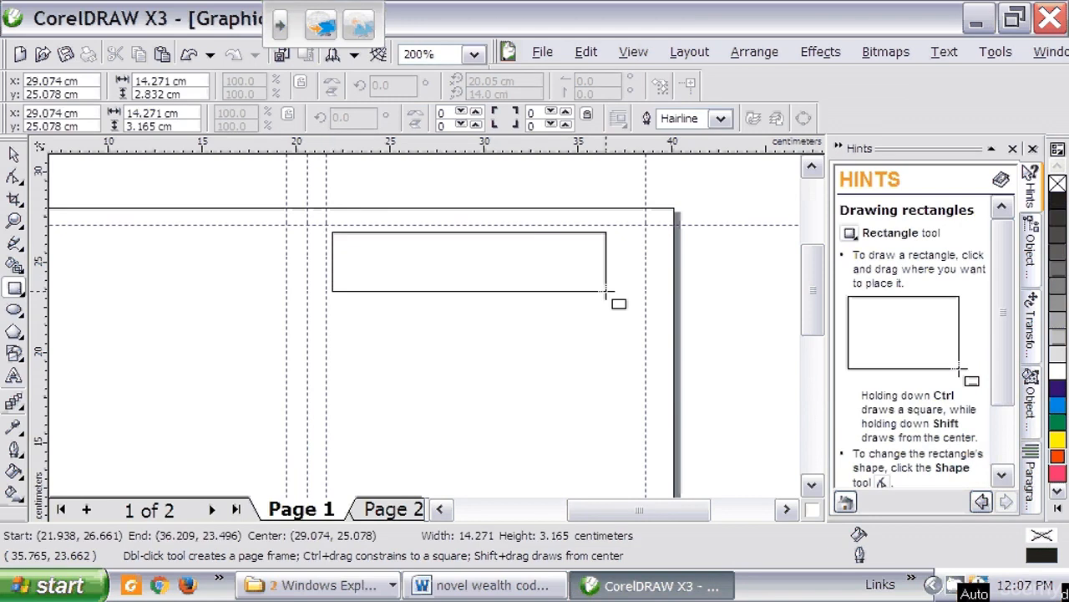
{"action": "left_click_drag", "start_coordinate": [605, 301], "coordinate": [643, 321]}
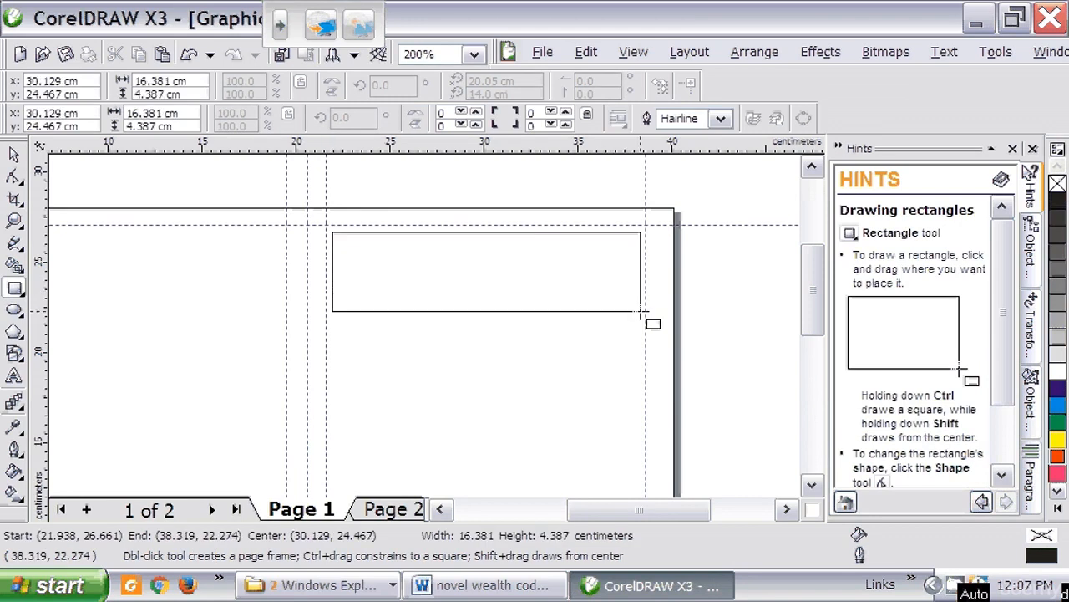
{"action": "left_click", "coordinate": [484, 270]}
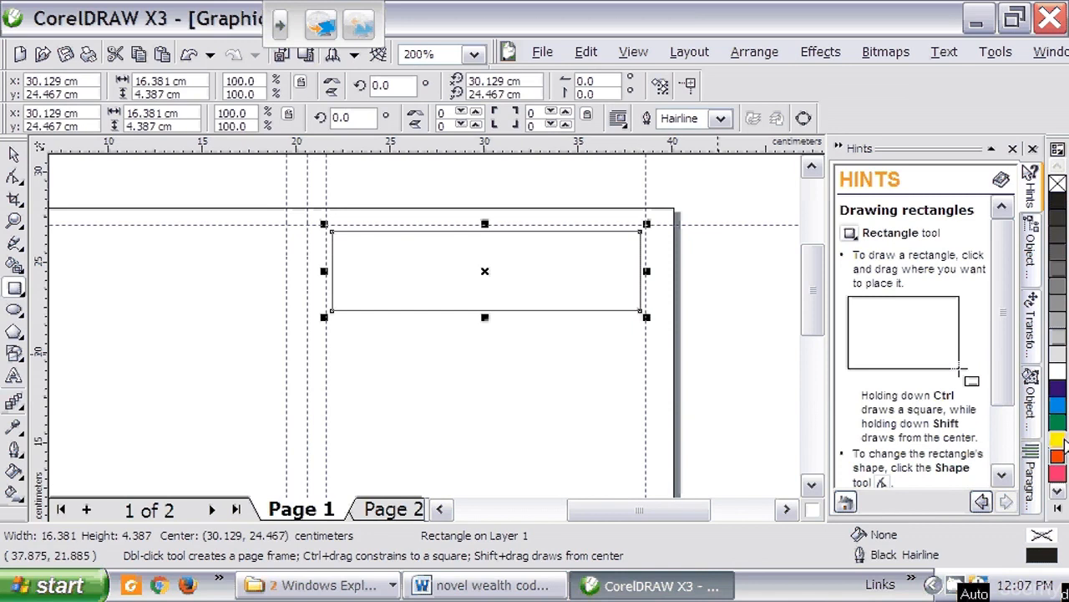
{"action": "mouse_move", "coordinate": [1059, 394]}
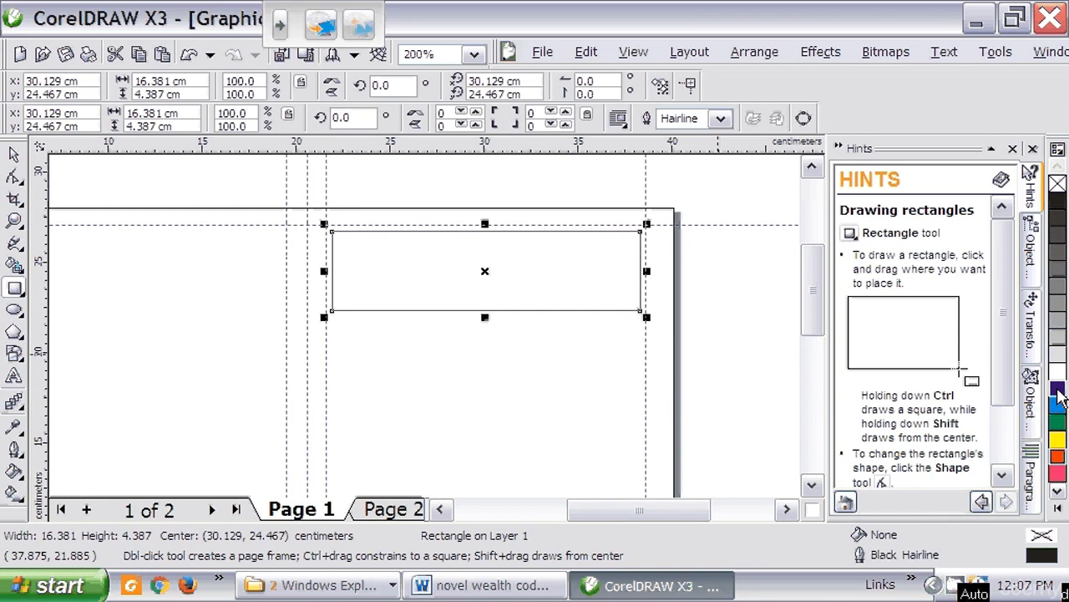
{"action": "left_click", "coordinate": [1059, 395]}
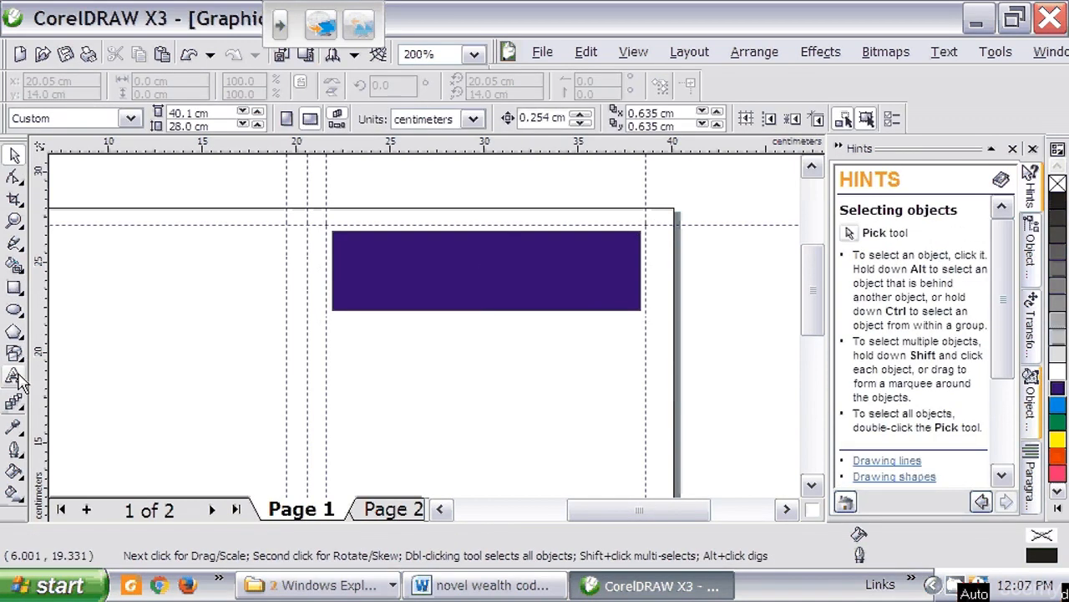
Step: Draw a slightly smaller rectangle inside the purple one and fill it bright blue, leaving a purple border
{"action": "left_click", "coordinate": [15, 288]}
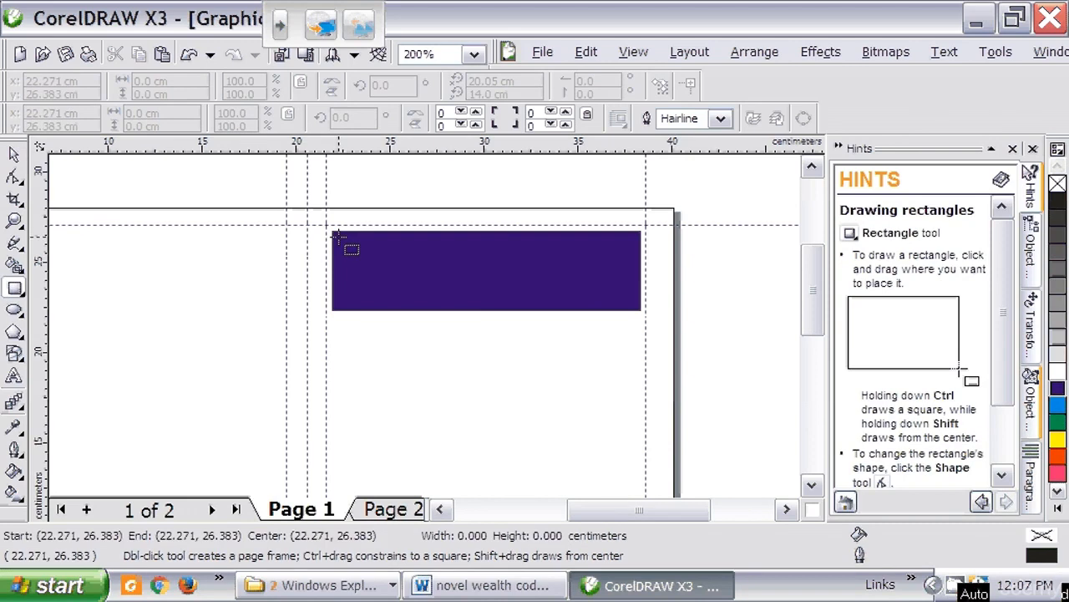
{"action": "left_click_drag", "start_coordinate": [337, 237], "coordinate": [588, 278]}
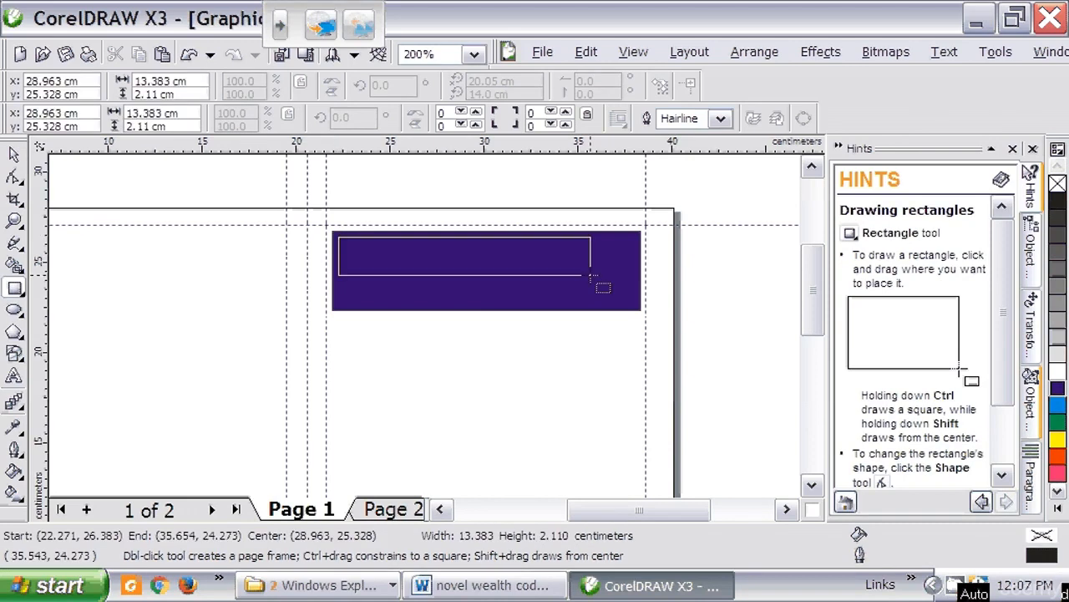
{"action": "left_click_drag", "start_coordinate": [595, 284], "coordinate": [637, 316]}
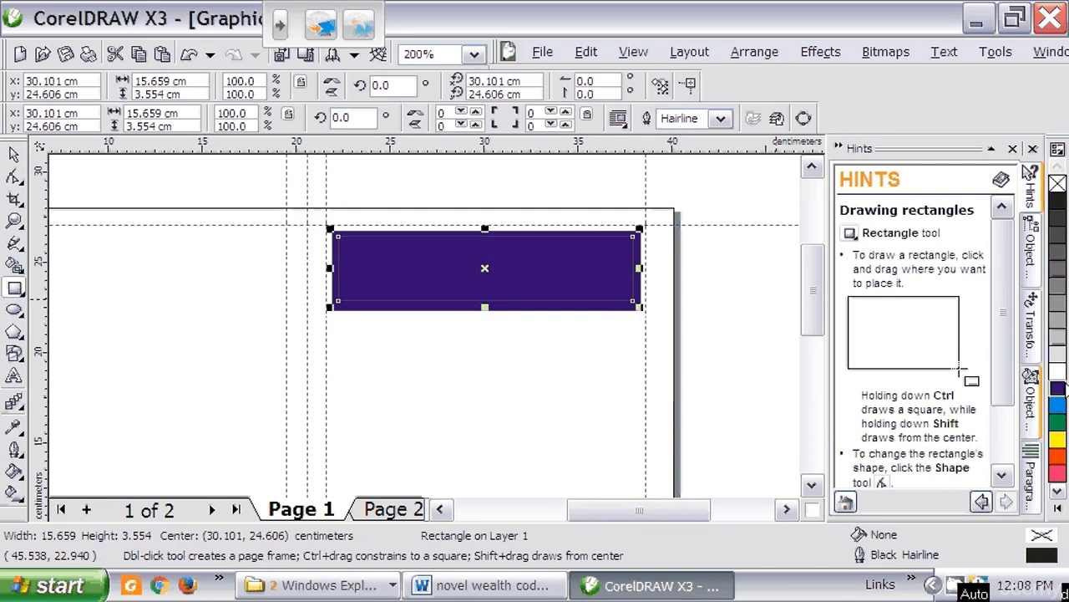
{"action": "left_click", "coordinate": [1059, 406]}
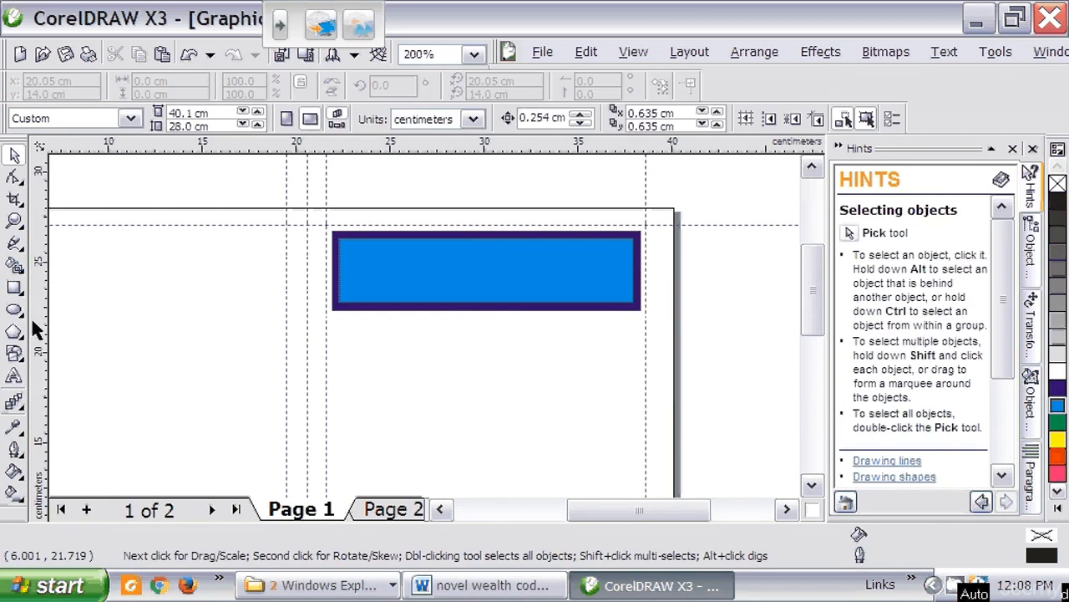
{"action": "mouse_move", "coordinate": [15, 374]}
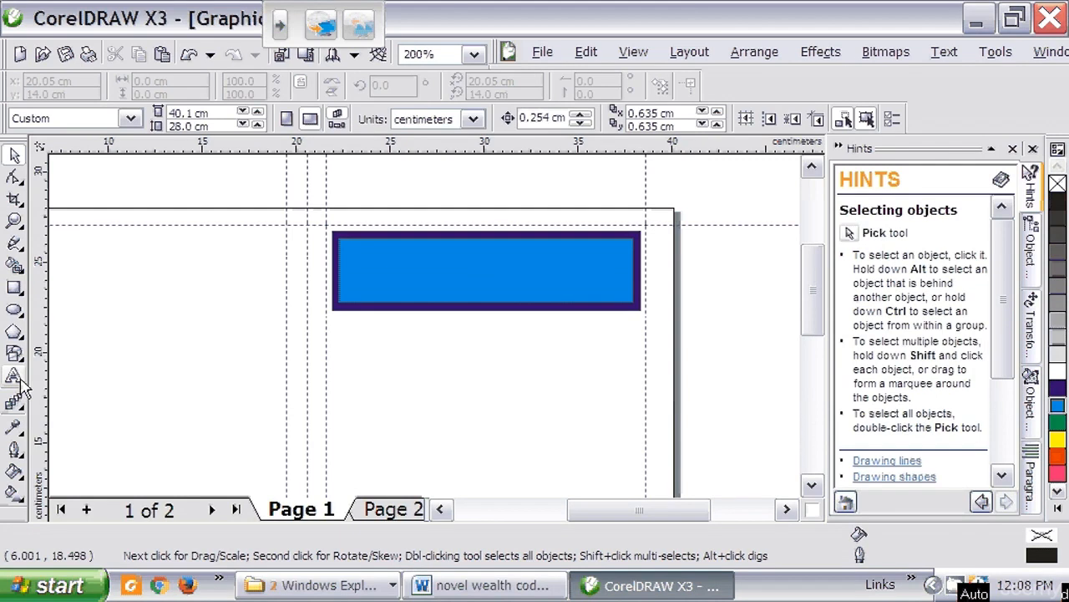
Step: Add the text 'MY NEWSLETTER' in 24 pt Arial just below the blue banner
{"action": "left_click", "coordinate": [13, 376]}
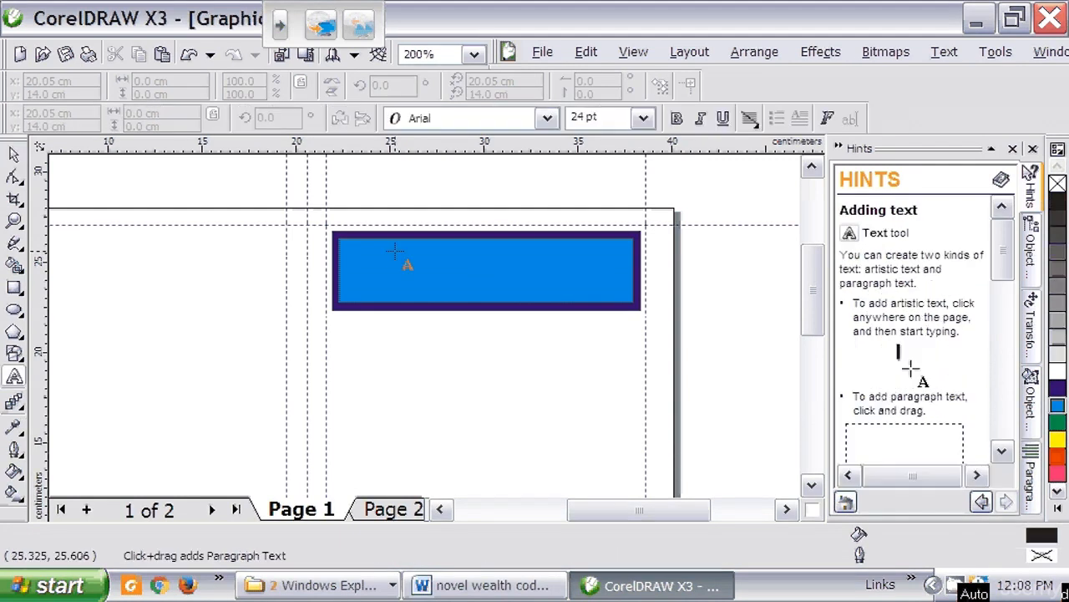
{"action": "left_click", "coordinate": [399, 349]}
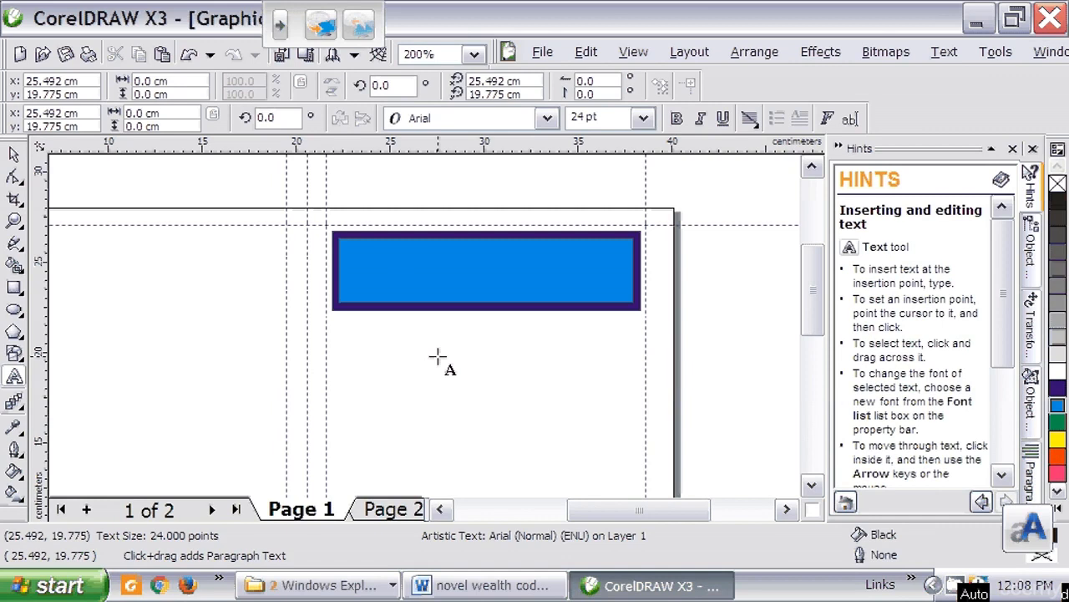
{"action": "type", "text": "MY L"}
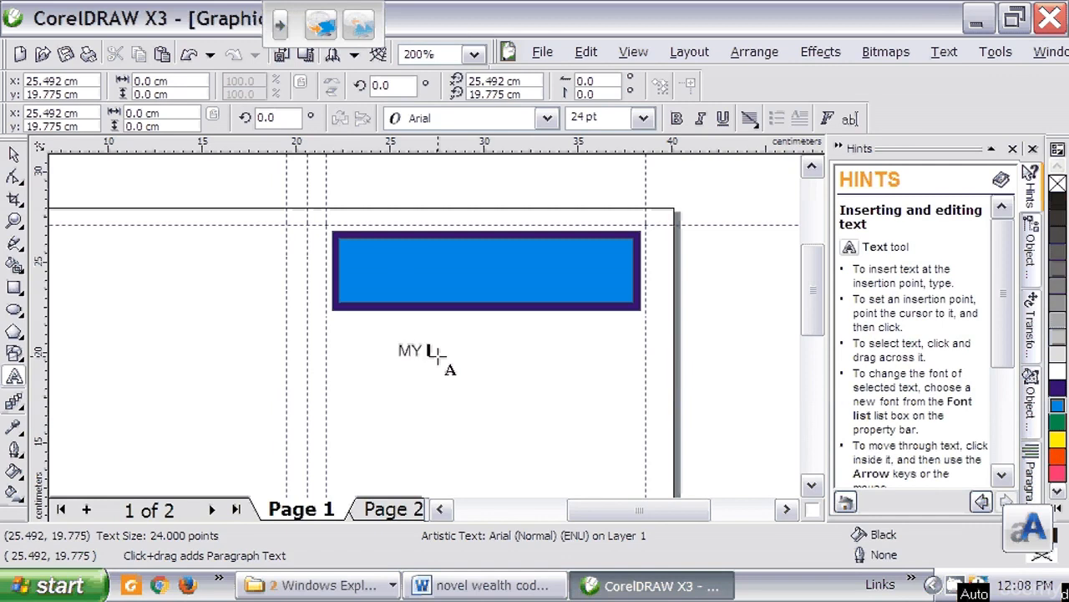
{"action": "type", "text": "NEWS"}
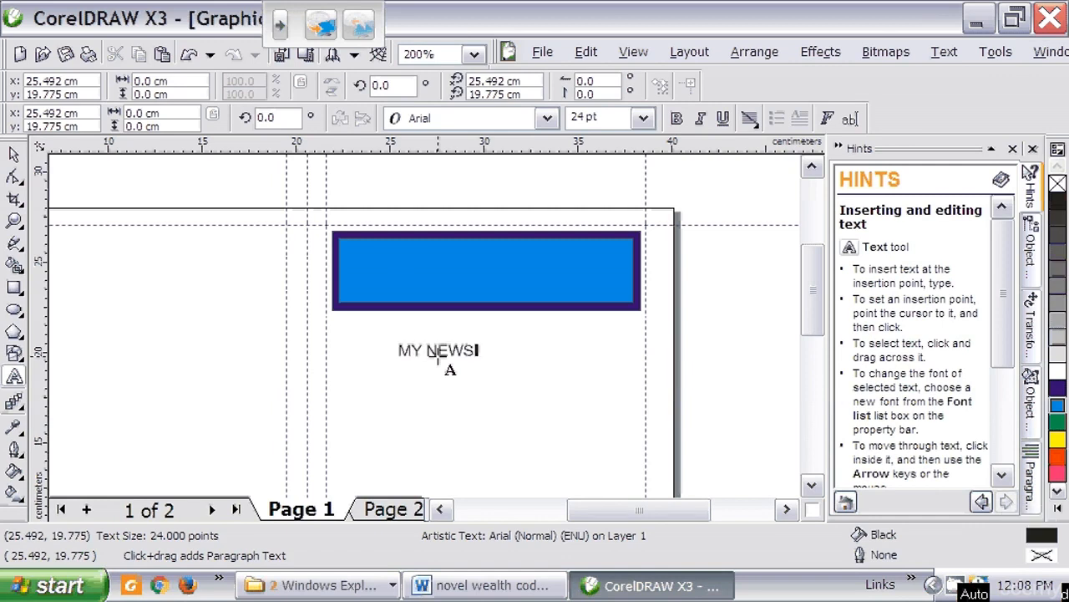
{"action": "type", "text": "LETTER"}
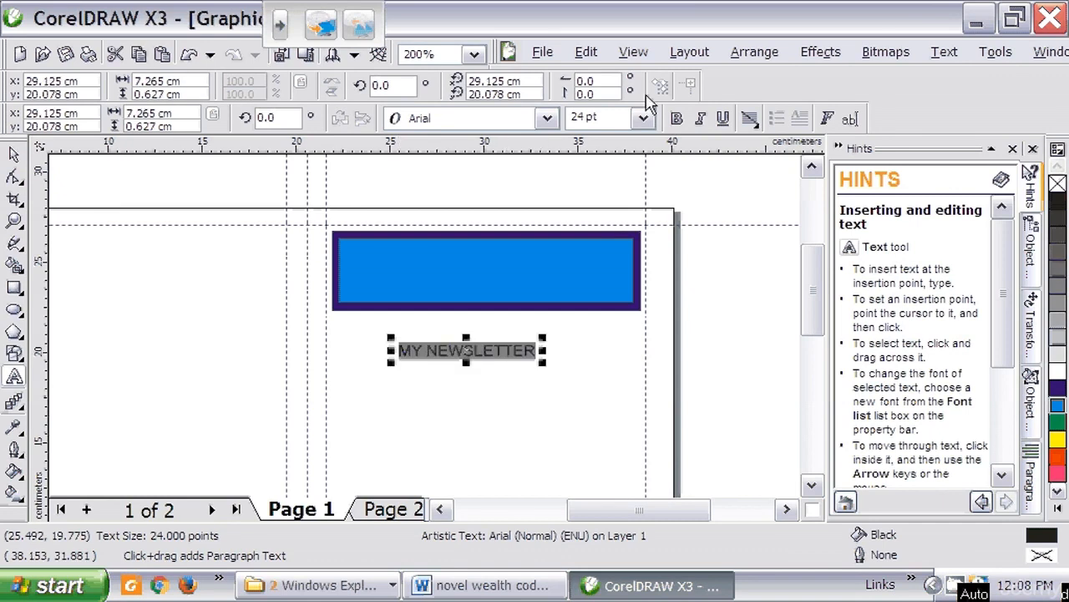
Step: Set MY NEWSLETTER to bold Bauhaus 93 at 48 pt in white, centered inside the banner
{"action": "left_click", "coordinate": [644, 117]}
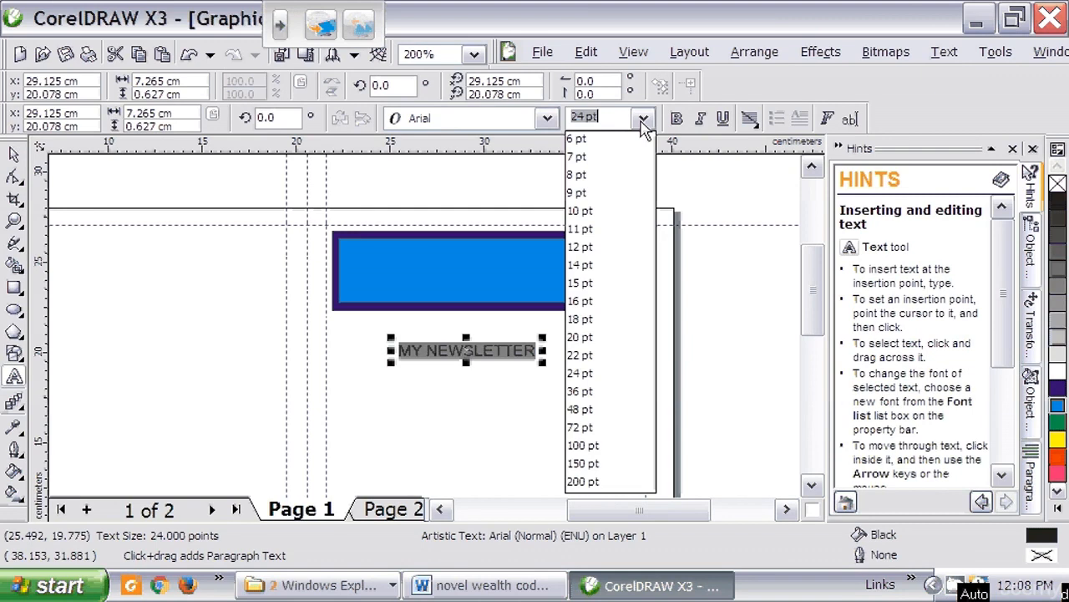
{"action": "left_click", "coordinate": [578, 391]}
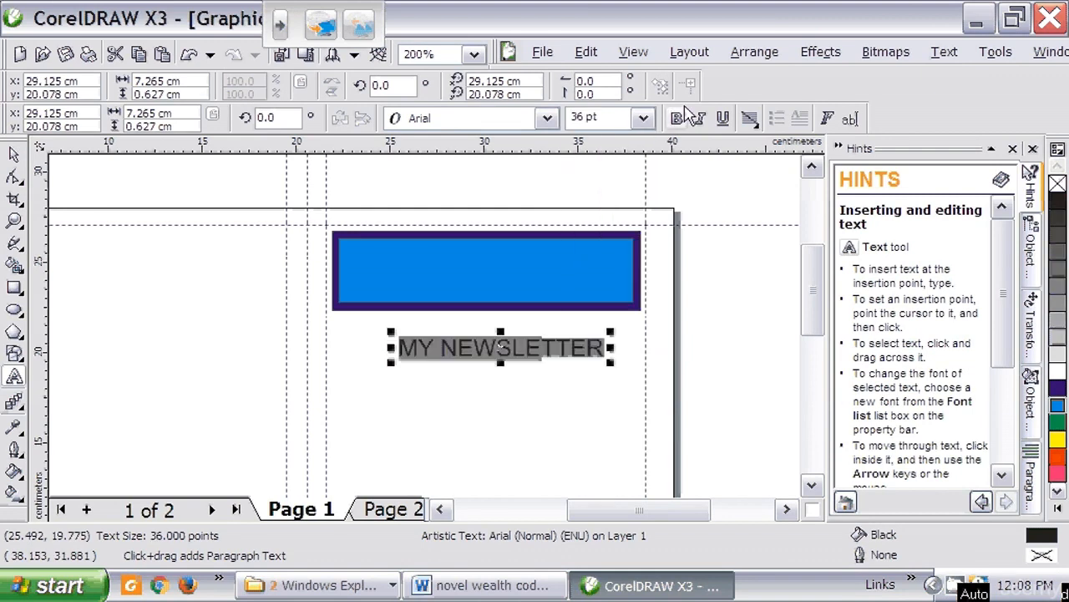
{"action": "left_click", "coordinate": [677, 117]}
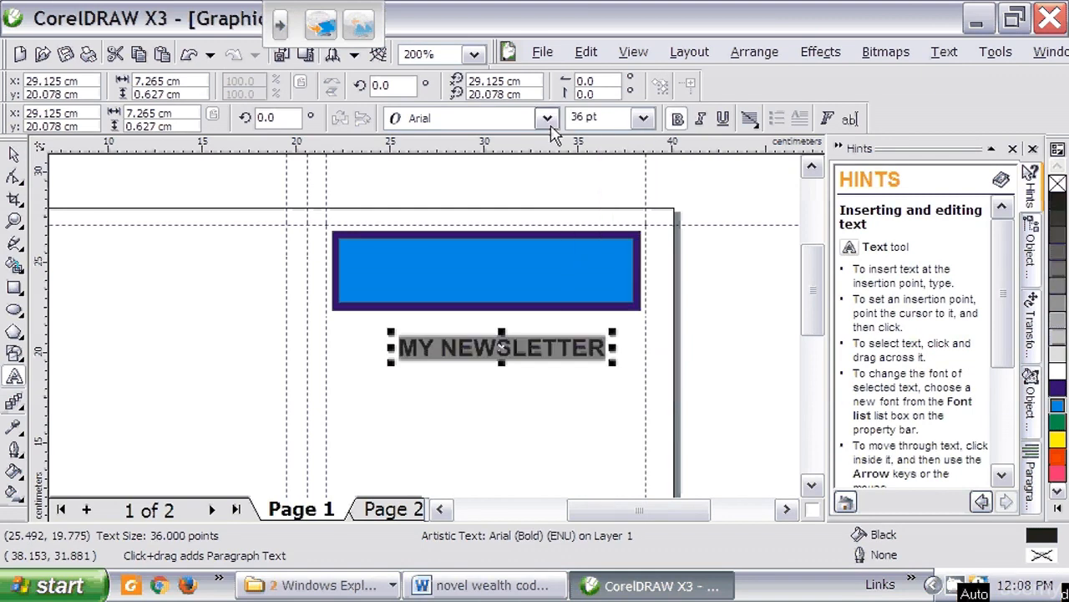
{"action": "left_click", "coordinate": [548, 117]}
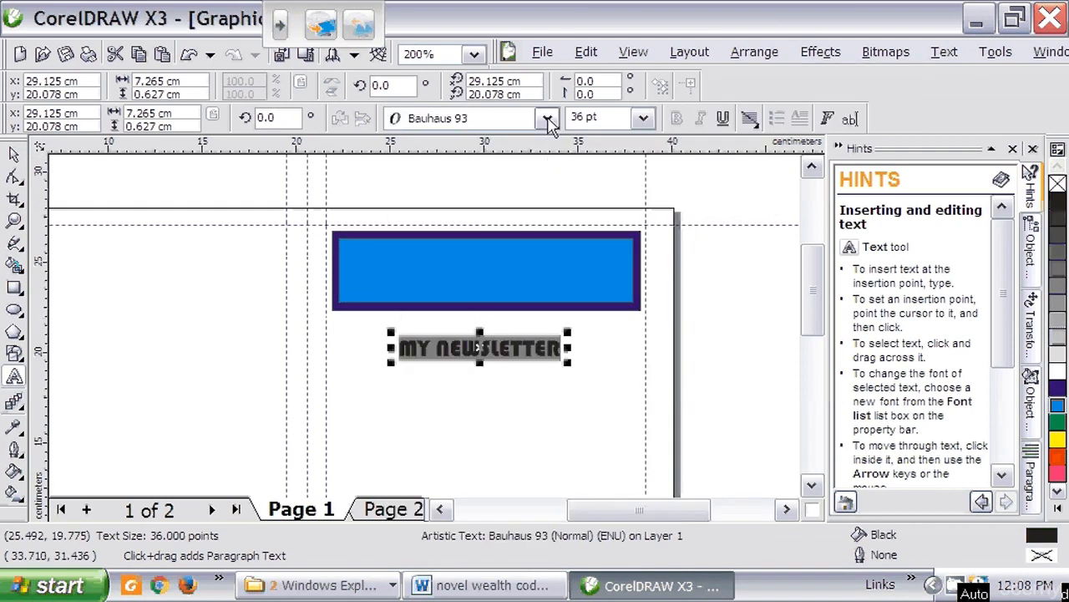
{"action": "left_click", "coordinate": [548, 117]}
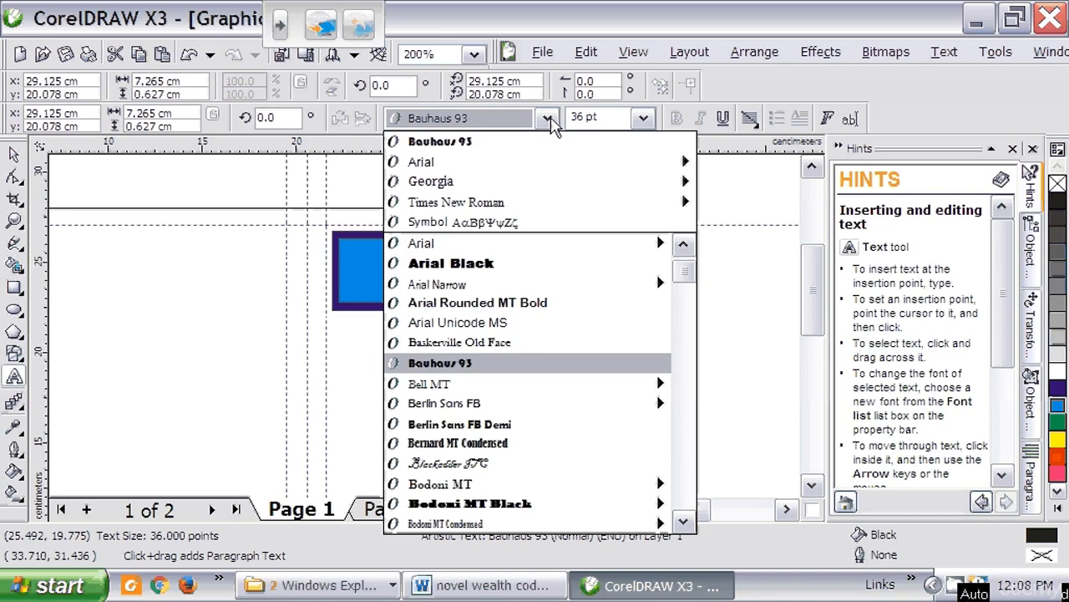
{"action": "left_click", "coordinate": [643, 117]}
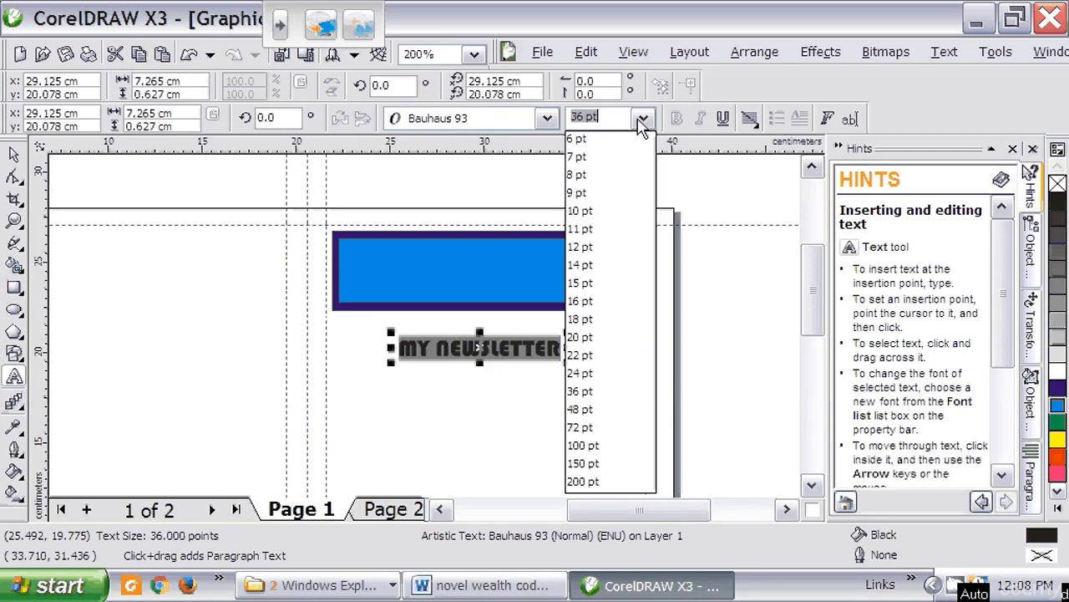
{"action": "left_click", "coordinate": [580, 408]}
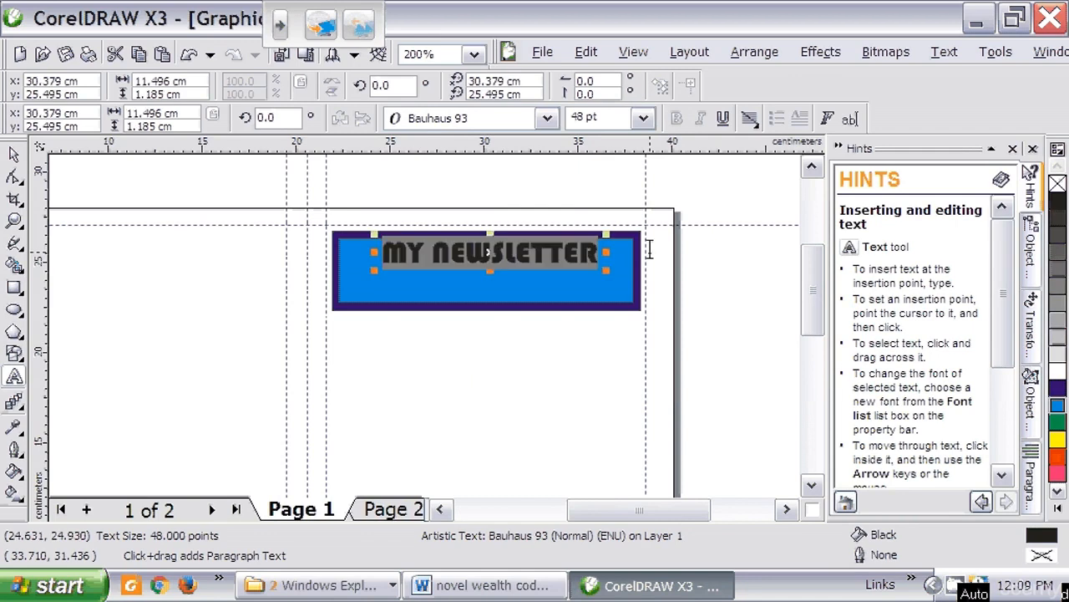
{"action": "mouse_move", "coordinate": [1056, 376]}
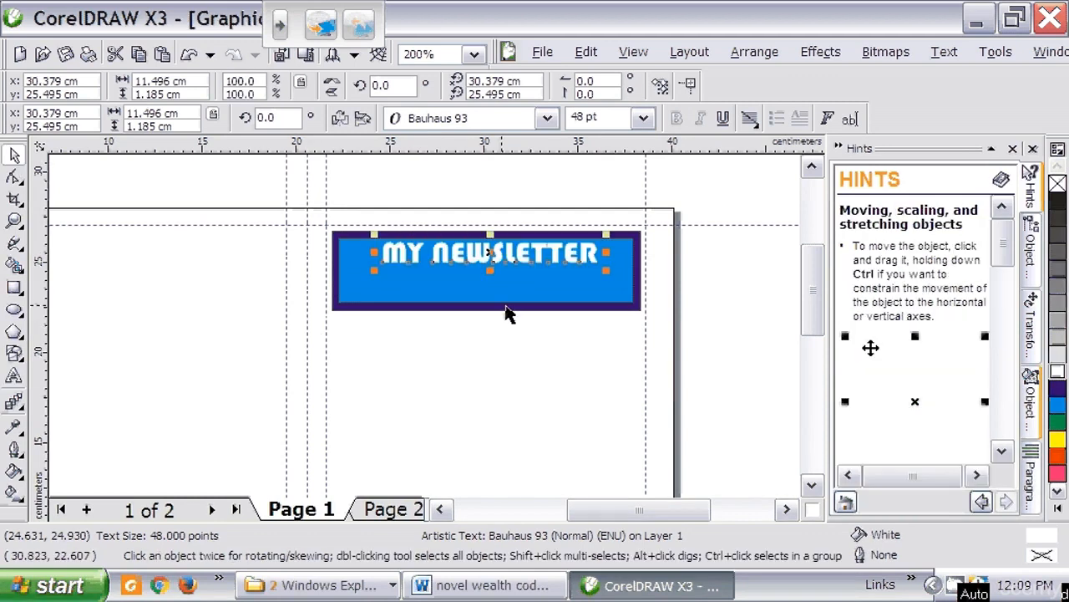
{"action": "left_click", "coordinate": [543, 351]}
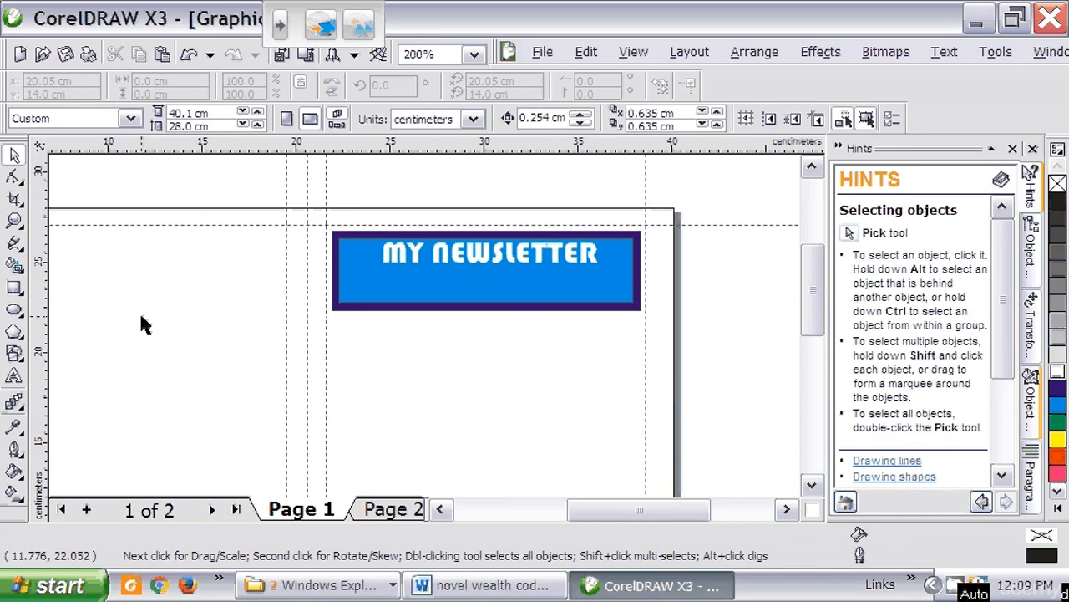
{"action": "mouse_move", "coordinate": [535, 376]}
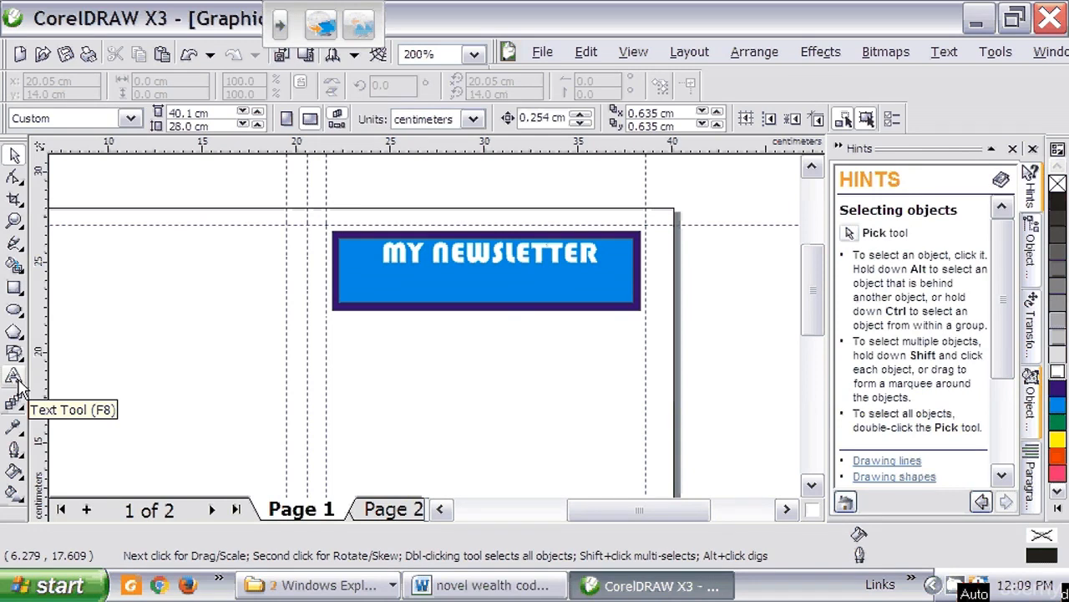
{"action": "left_click", "coordinate": [13, 376]}
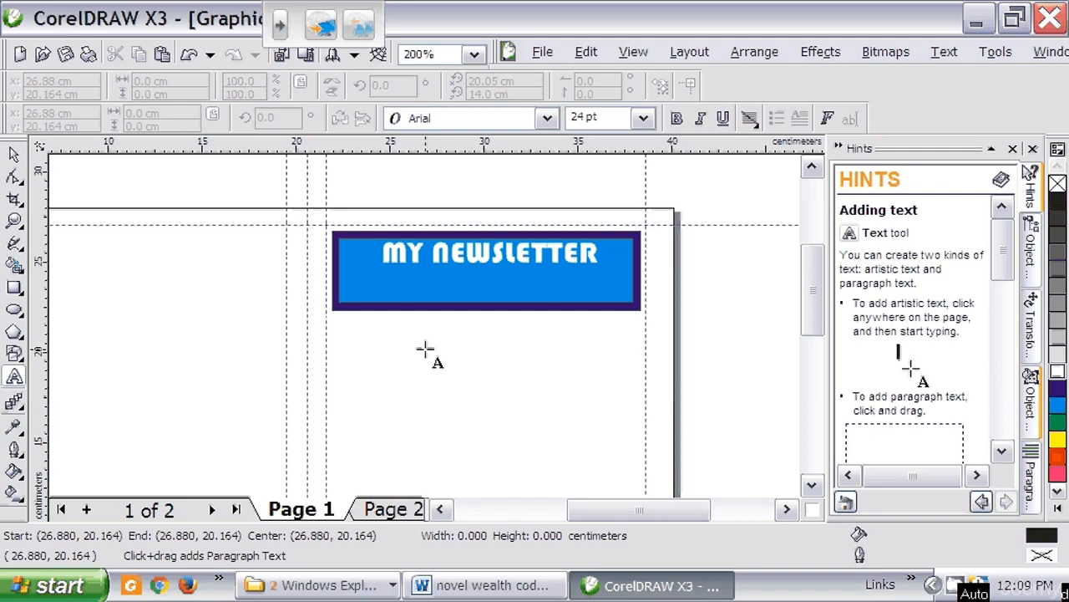
{"action": "left_click", "coordinate": [426, 342]}
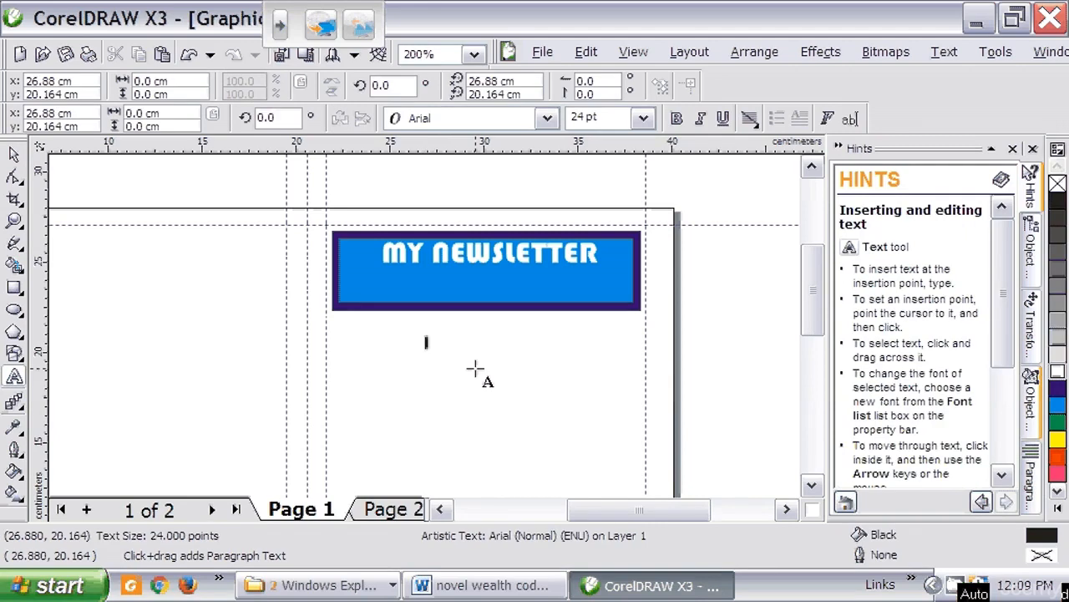
{"action": "type", "text": "www"}
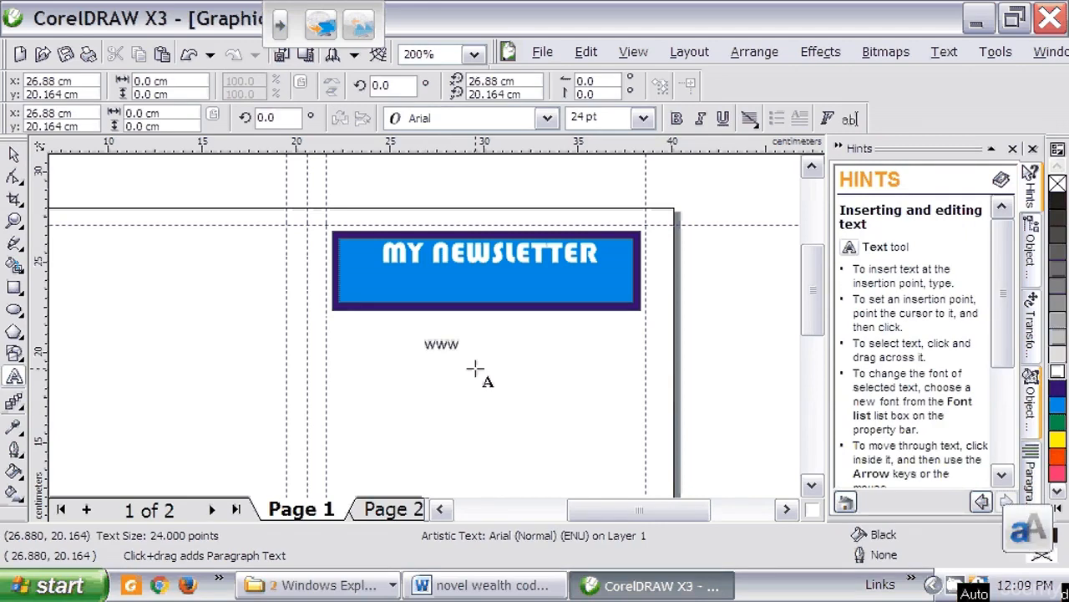
{"action": "type", "text": "."}
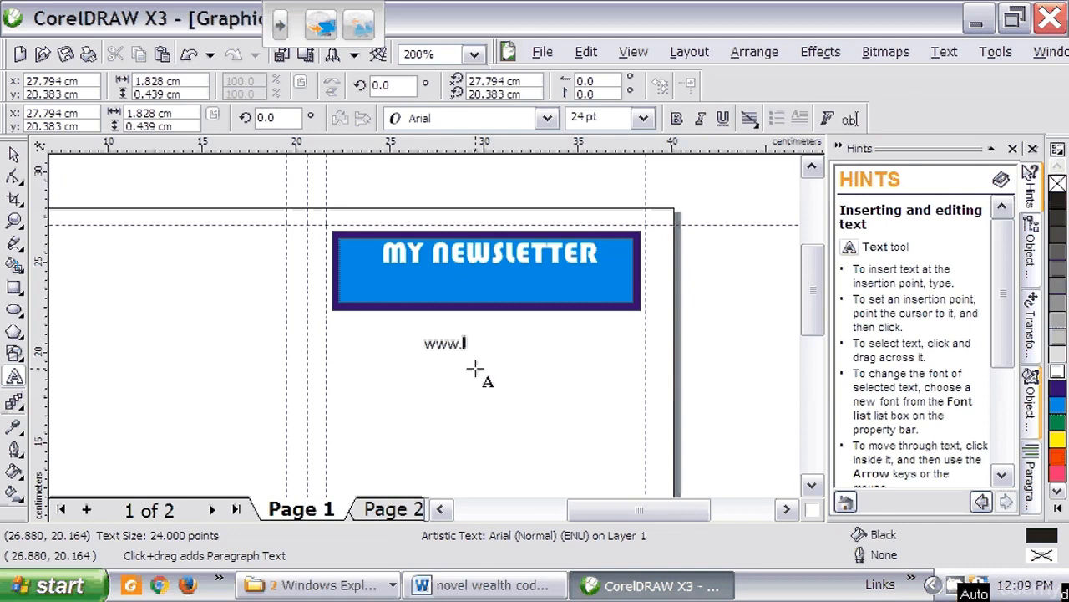
{"action": "type", "text": "mynewsl"}
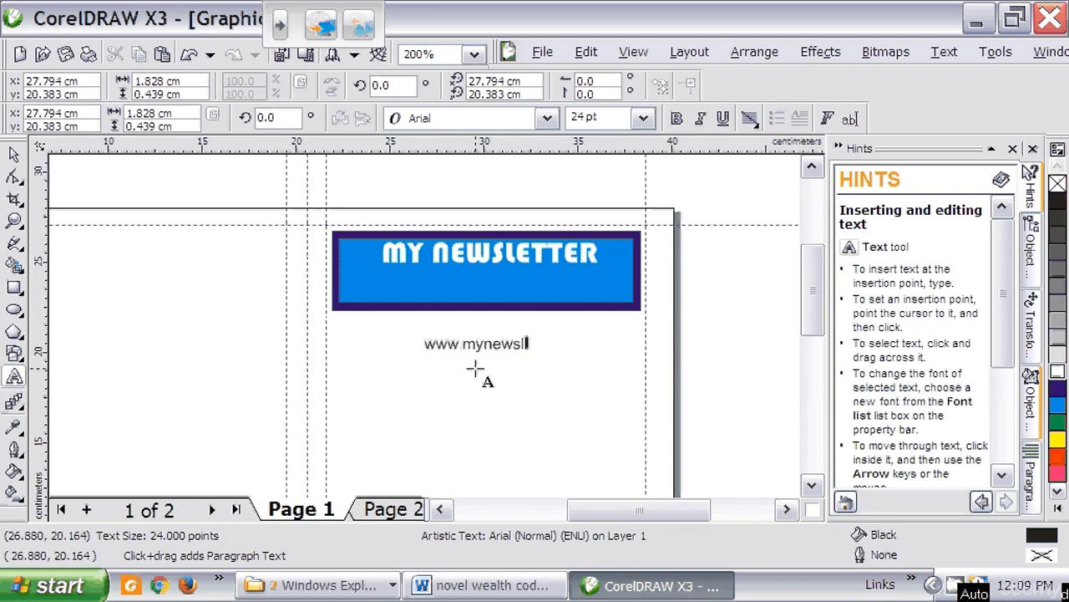
{"action": "type", "text": "etter.com"}
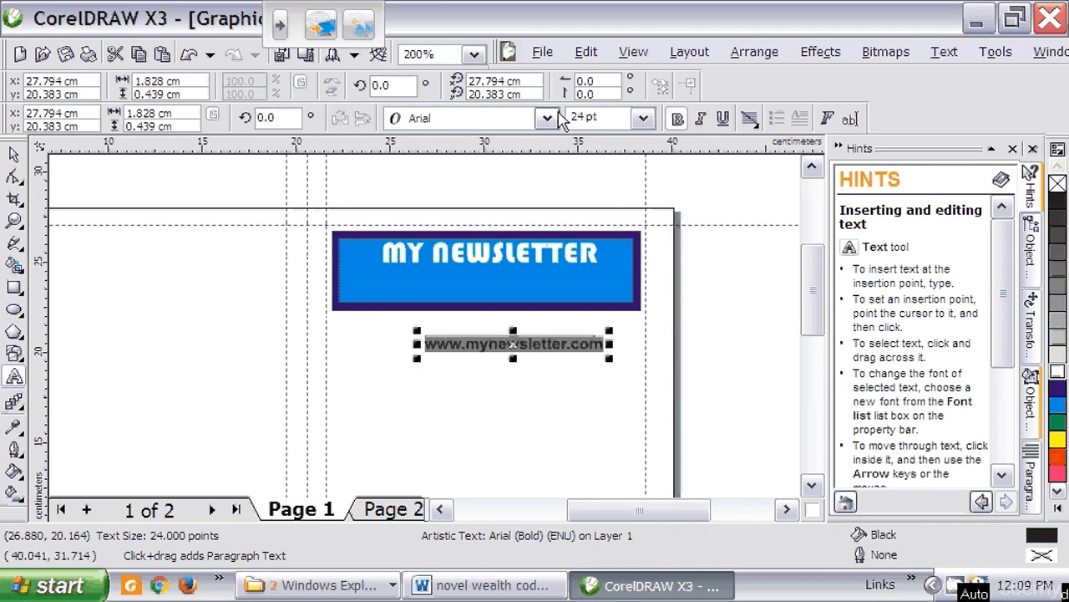
Step: Style the address as 22 pt bold italic Georgia in white beneath the title inside the banner
{"action": "left_click", "coordinate": [549, 117]}
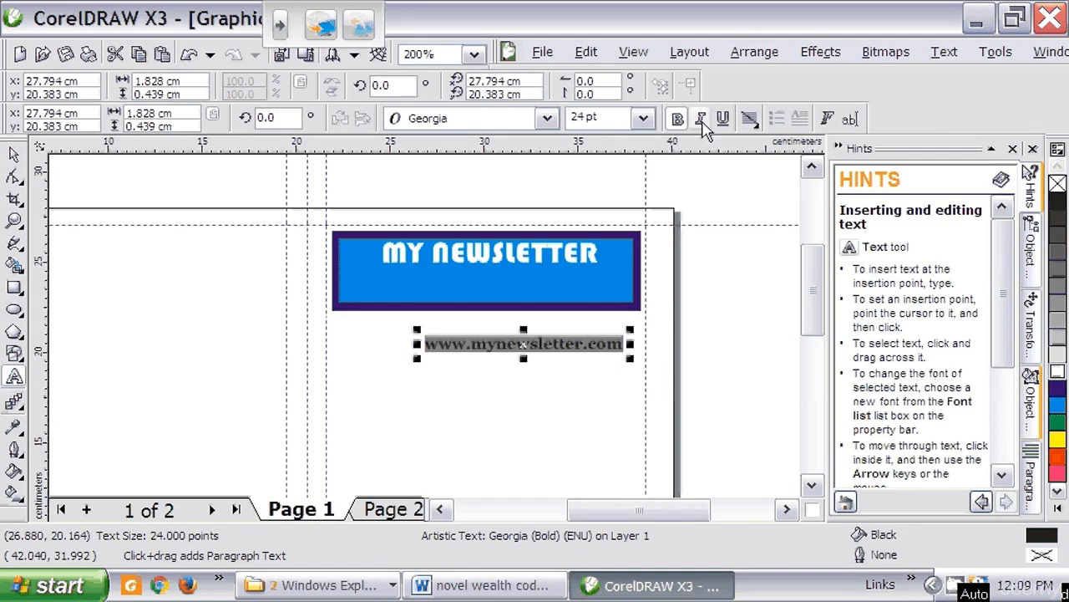
{"action": "left_click", "coordinate": [700, 117]}
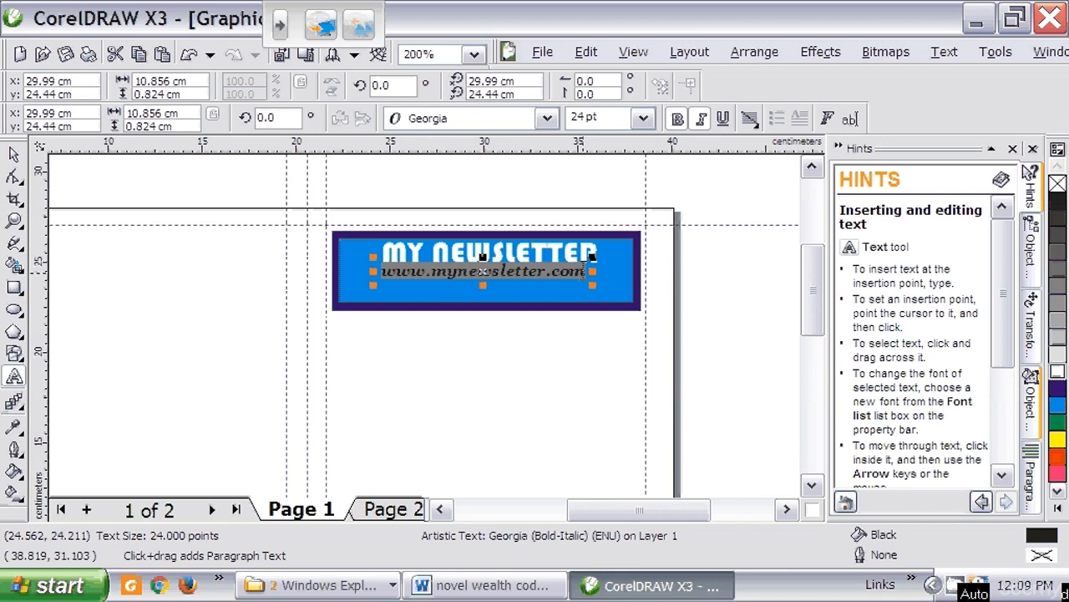
{"action": "left_click", "coordinate": [641, 117]}
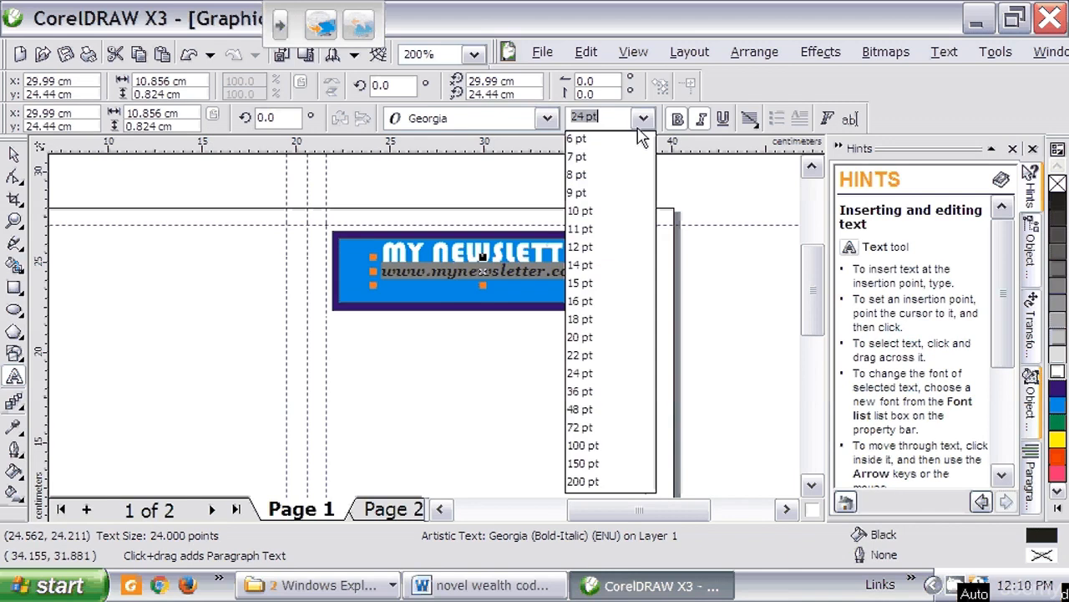
{"action": "left_click", "coordinate": [580, 354]}
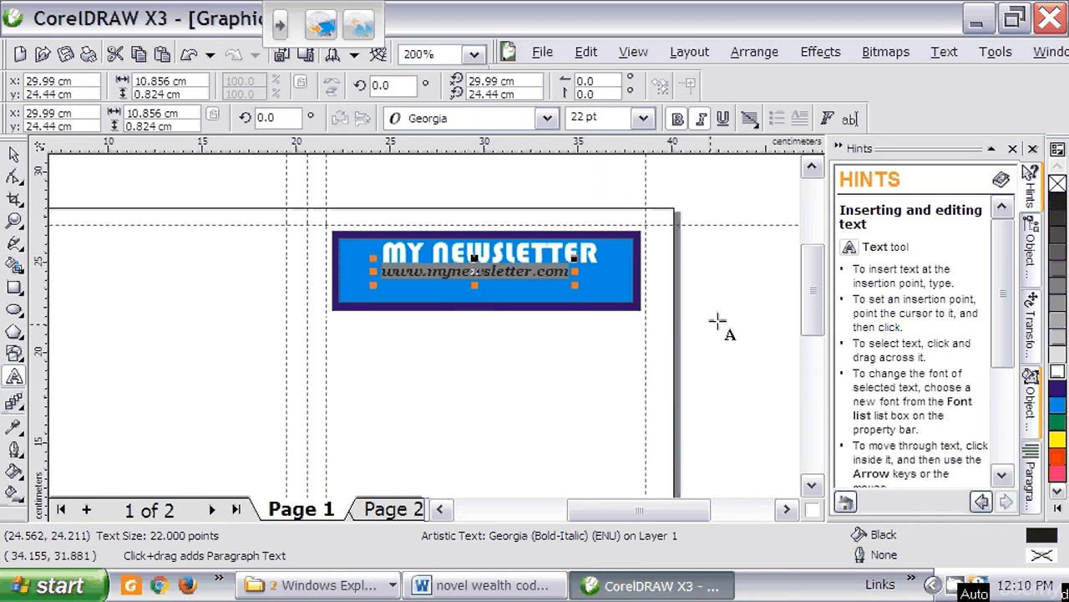
{"action": "mouse_move", "coordinate": [1030, 388]}
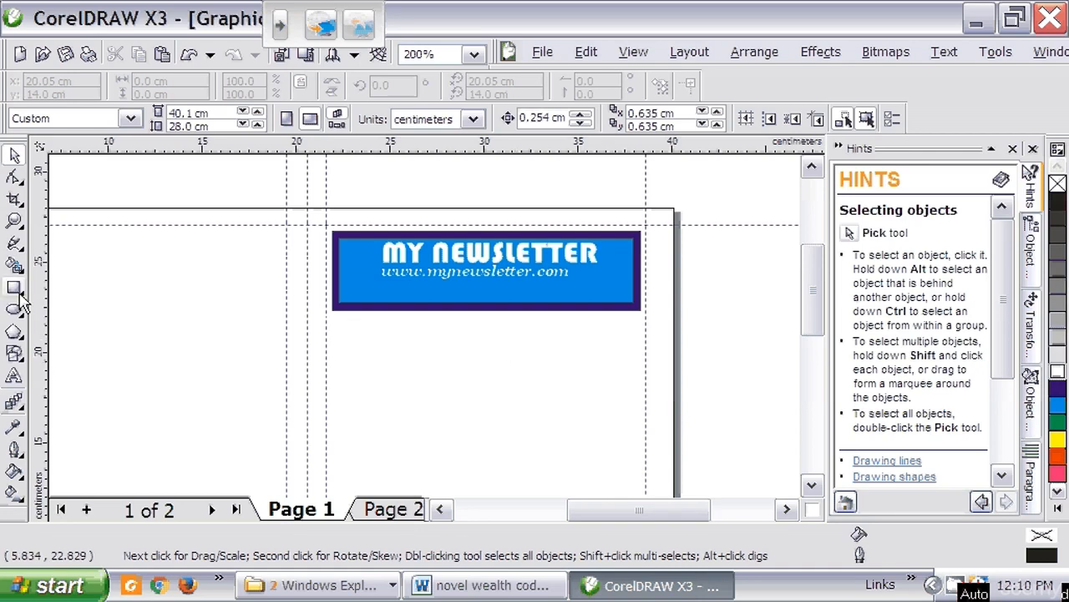
Step: Draw a small white ellipse in the lower right corner of the blue banner
{"action": "left_click", "coordinate": [13, 288]}
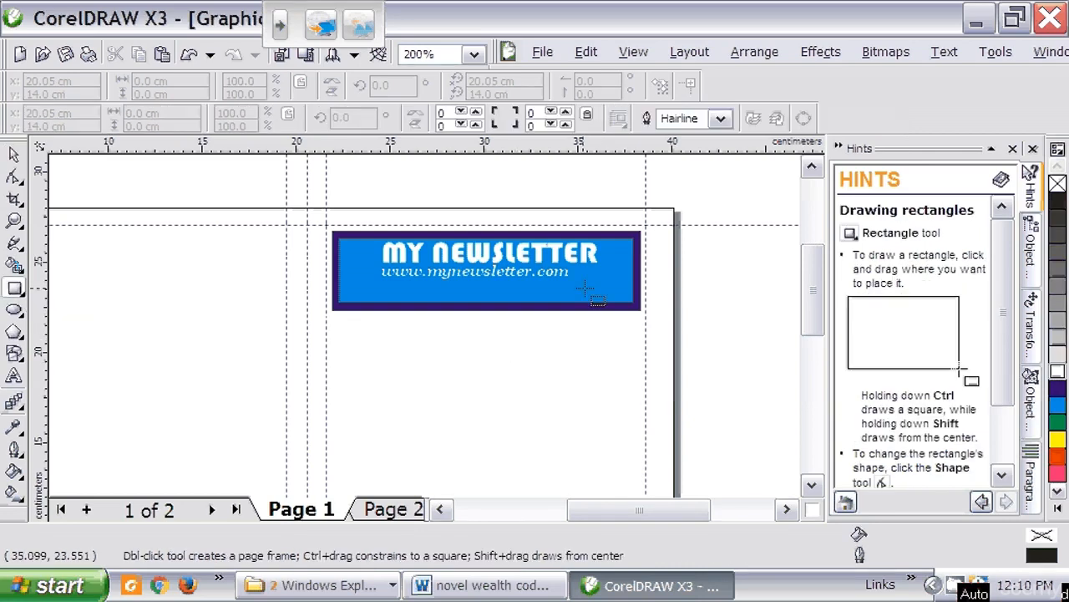
{"action": "mouse_move", "coordinate": [153, 318]}
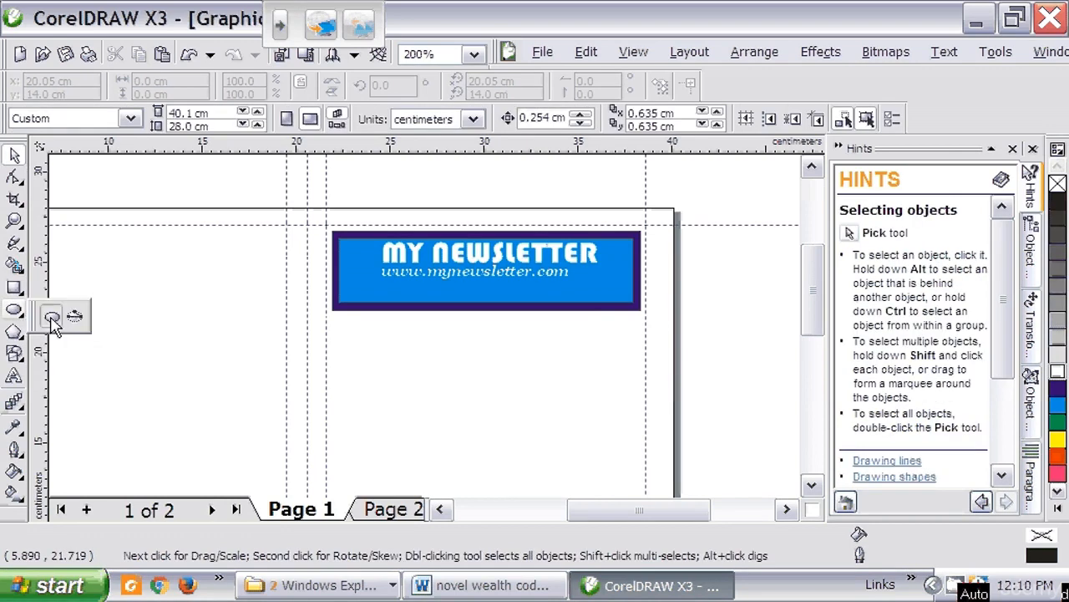
{"action": "left_click", "coordinate": [14, 309]}
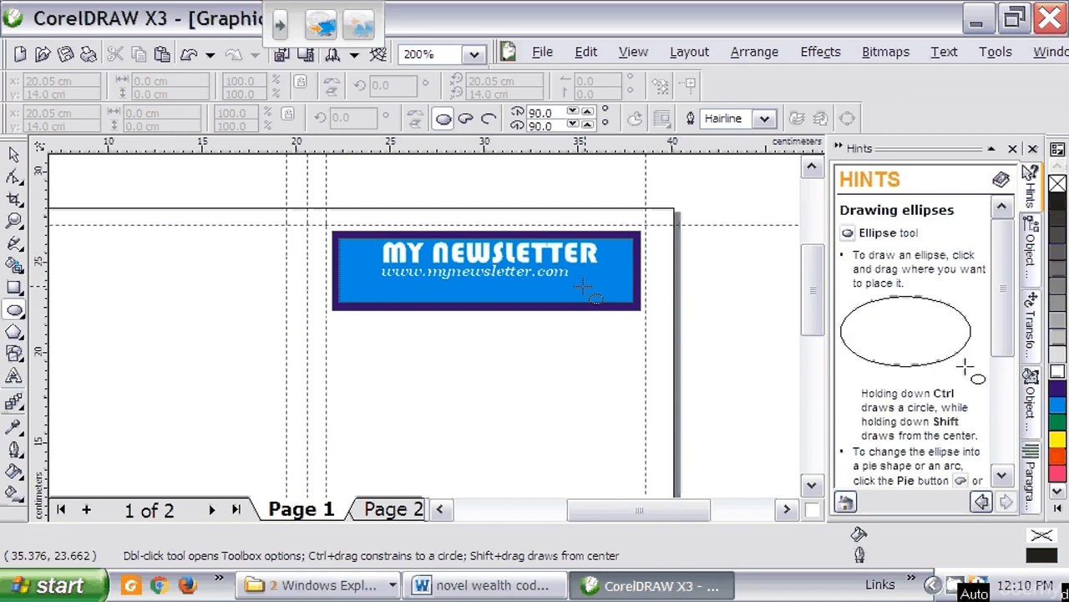
{"action": "mouse_move", "coordinate": [581, 287]}
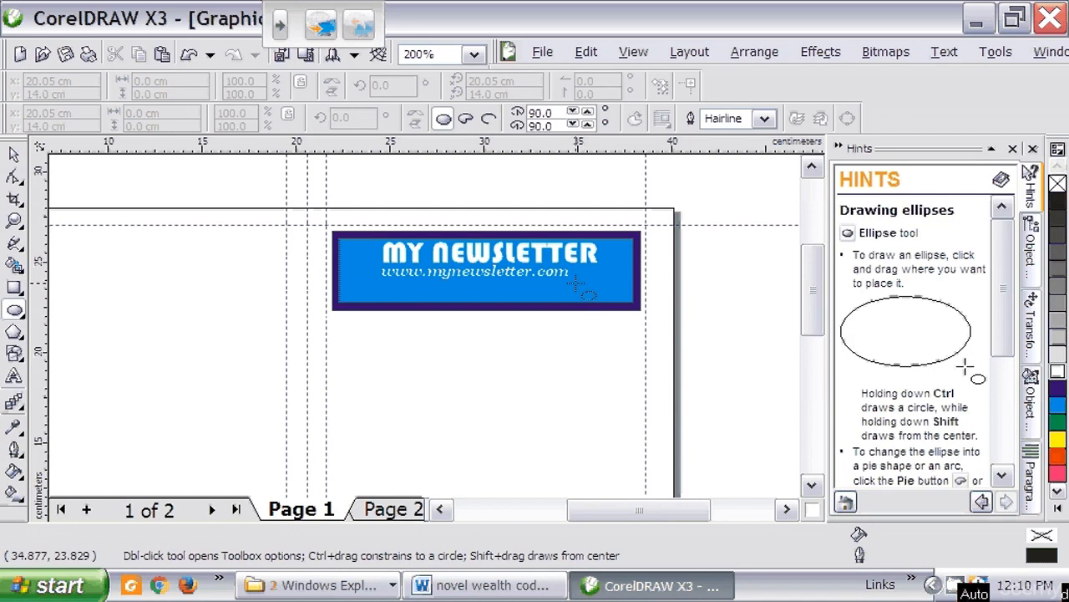
{"action": "left_click_drag", "start_coordinate": [571, 282], "coordinate": [643, 314]}
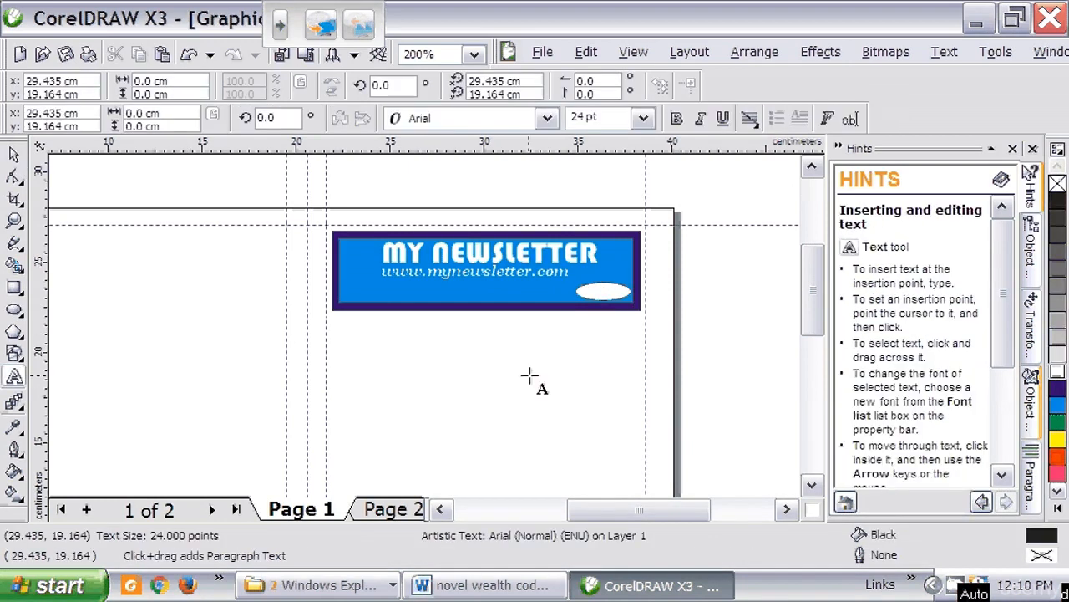
Step: Add the word 'FREE' in bold italic black Arial and move it into the white ellipse
{"action": "type", "text": "Fl"}
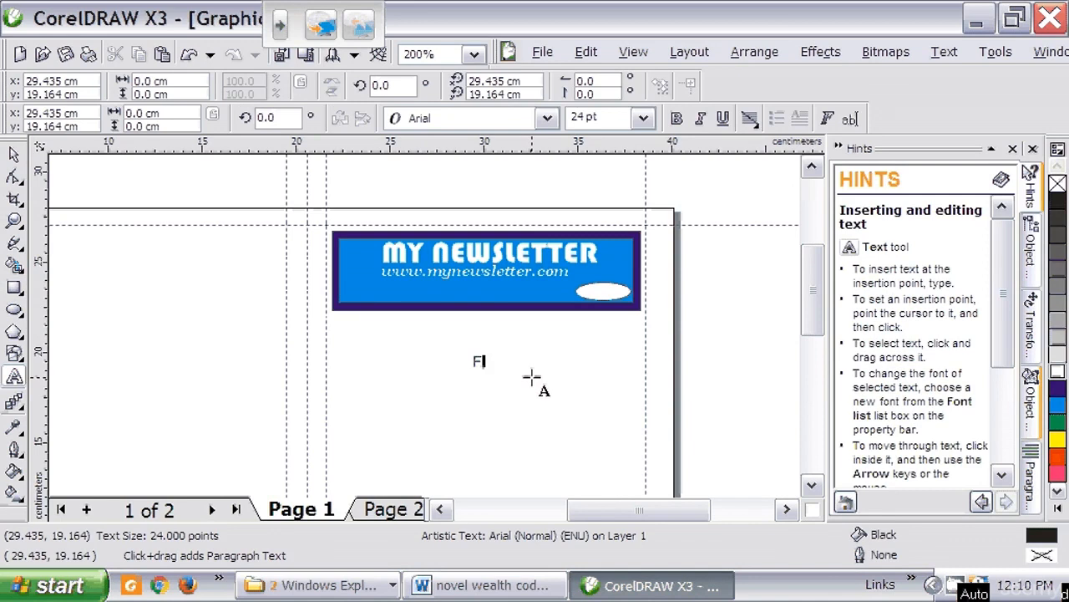
{"action": "type", "text": "REE"}
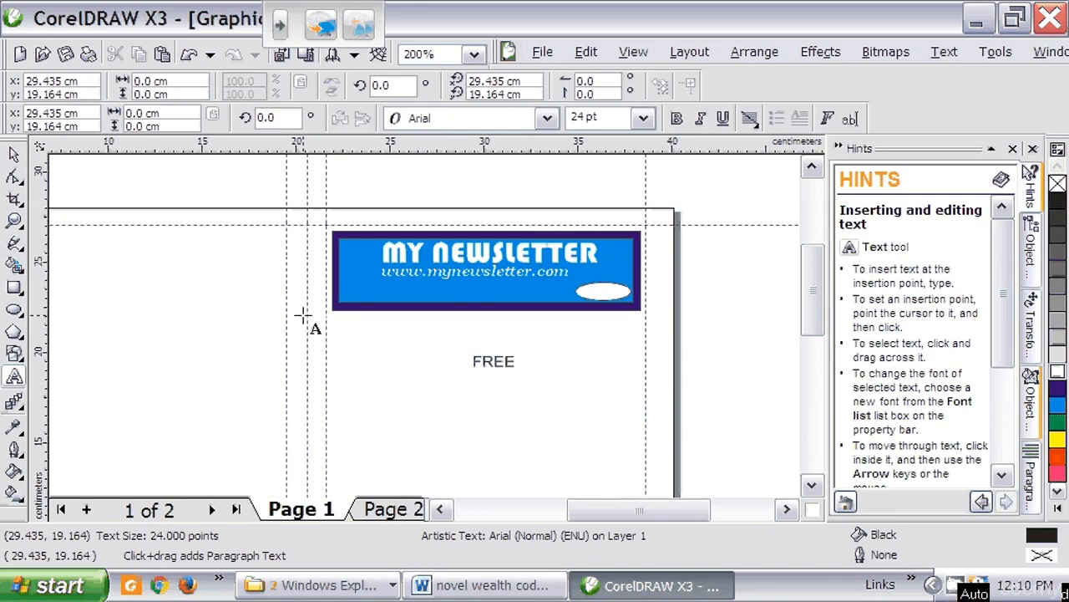
{"action": "left_click", "coordinate": [493, 360]}
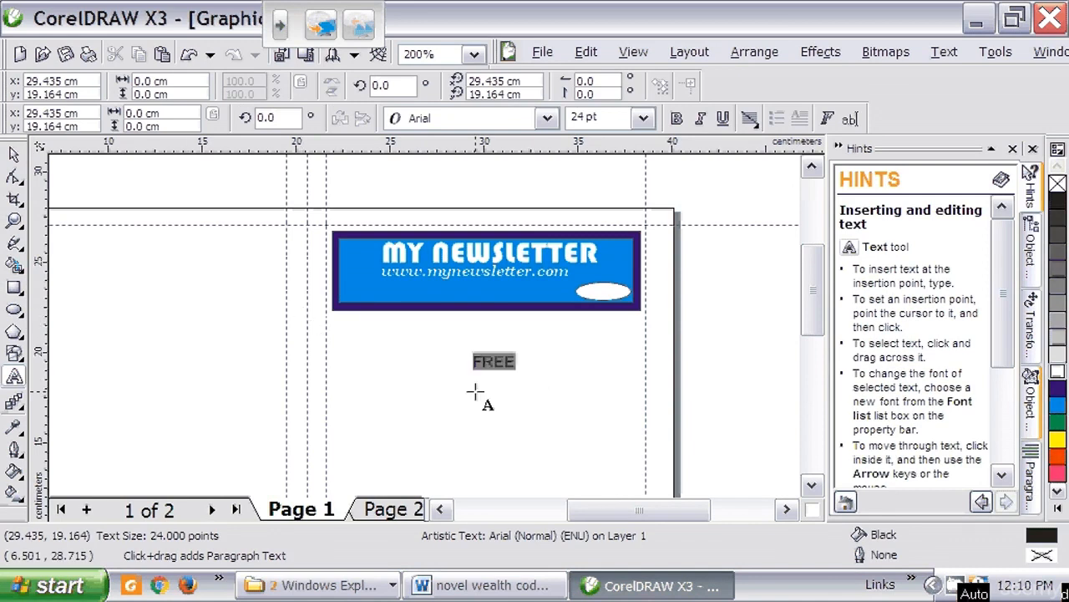
{"action": "left_click", "coordinate": [495, 361]}
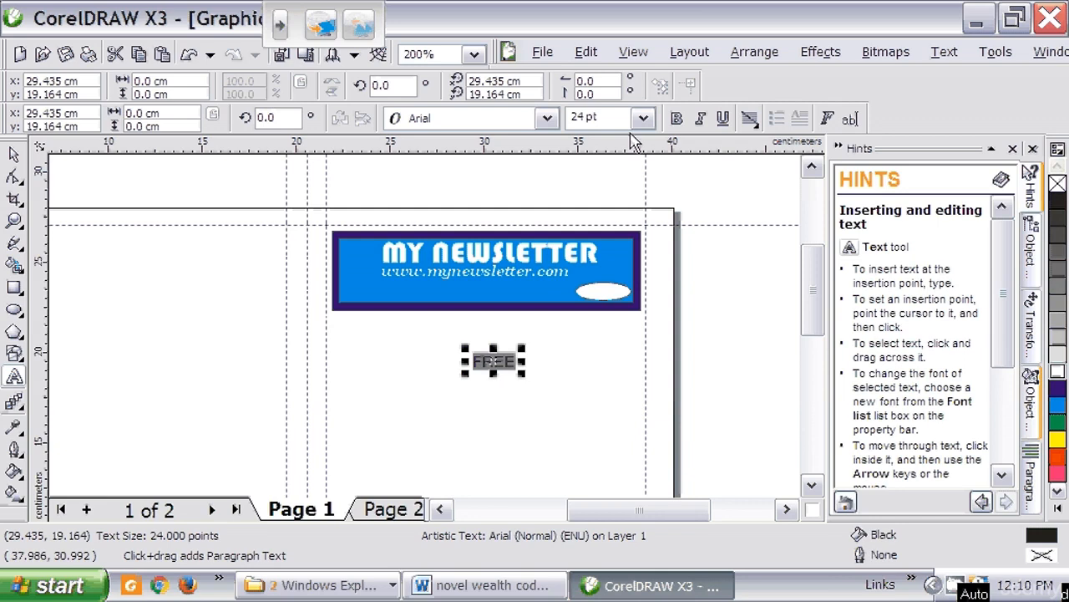
{"action": "left_click", "coordinate": [676, 117]}
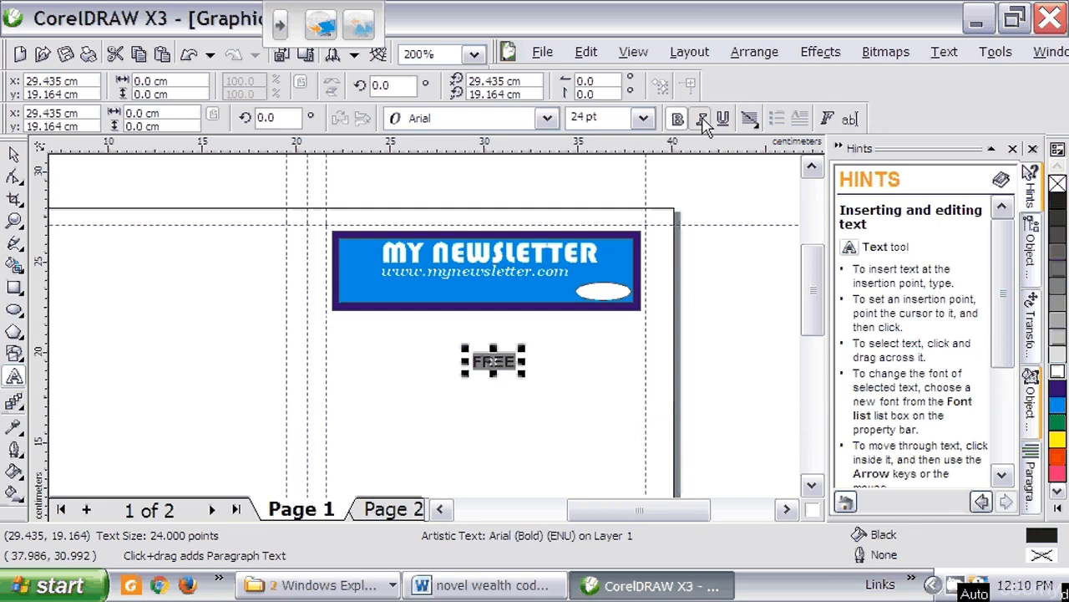
{"action": "left_click", "coordinate": [700, 118]}
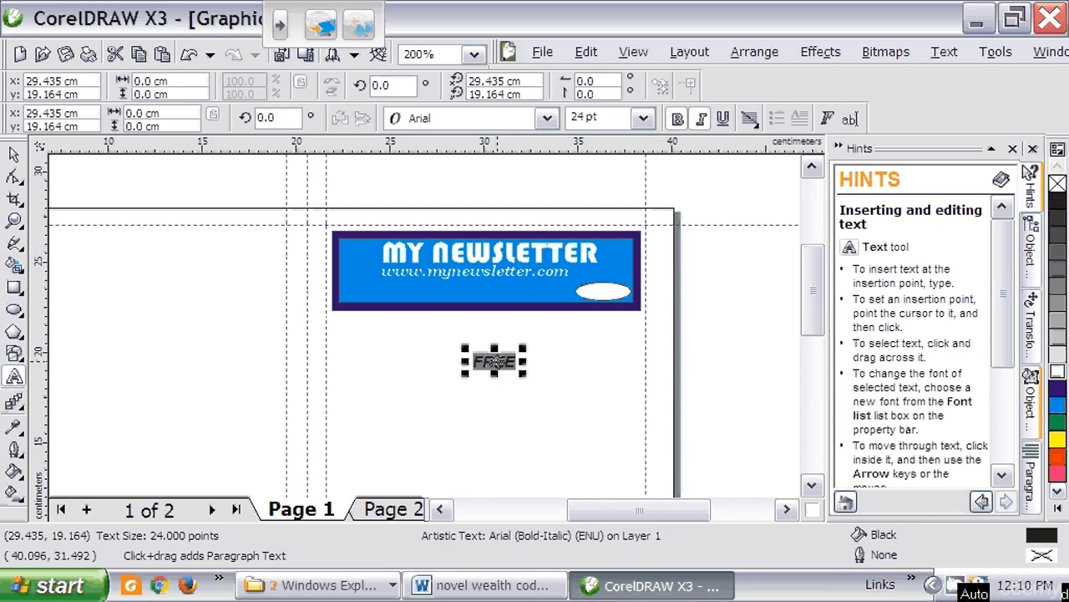
{"action": "left_click_drag", "start_coordinate": [493, 361], "coordinate": [601, 291]}
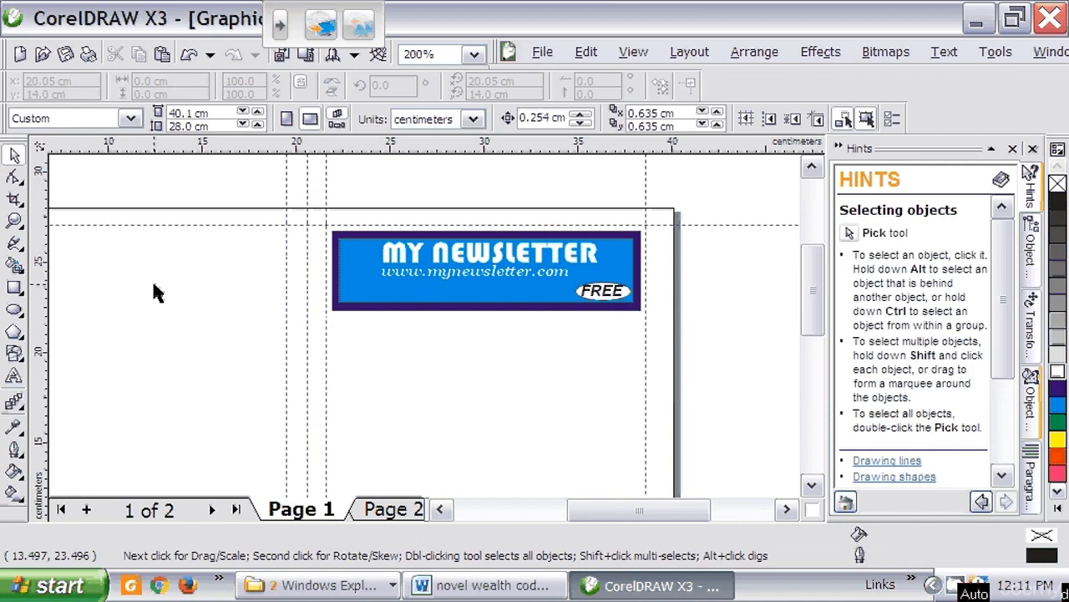
{"action": "mouse_move", "coordinate": [418, 354]}
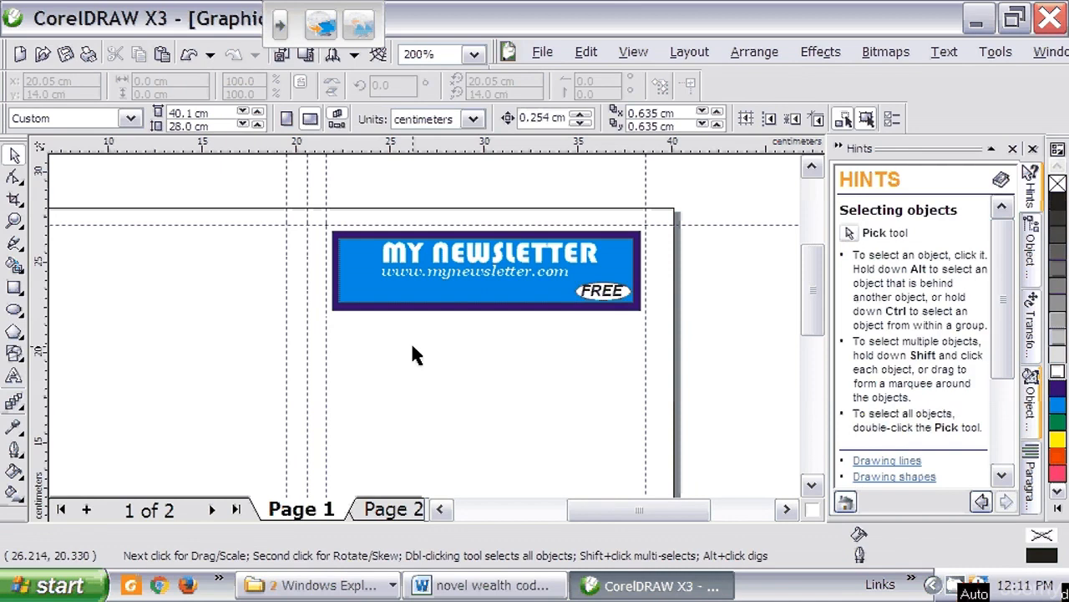
{"action": "mouse_move", "coordinate": [435, 357]}
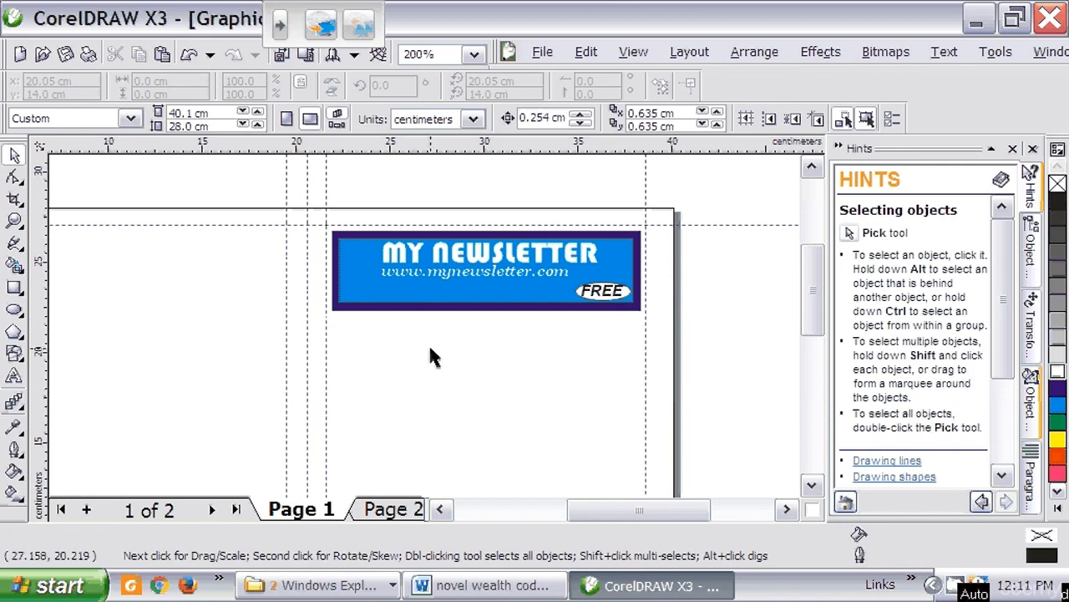
{"action": "mouse_move", "coordinate": [426, 304]}
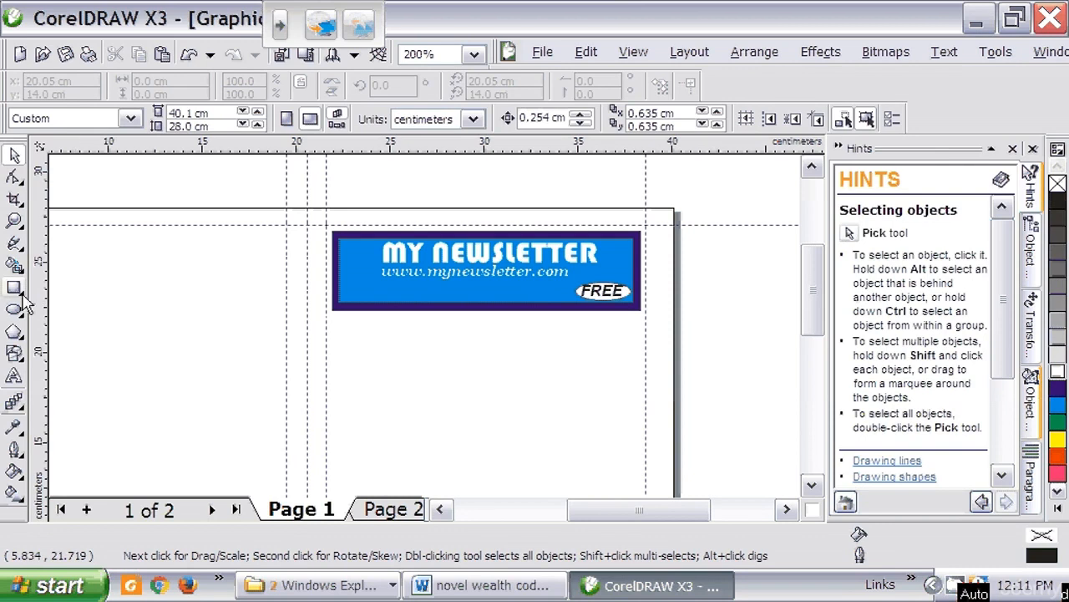
Step: Draw a long thin white bar under the website address, stretching it to reach the FREE ellipse
{"action": "left_click", "coordinate": [13, 288]}
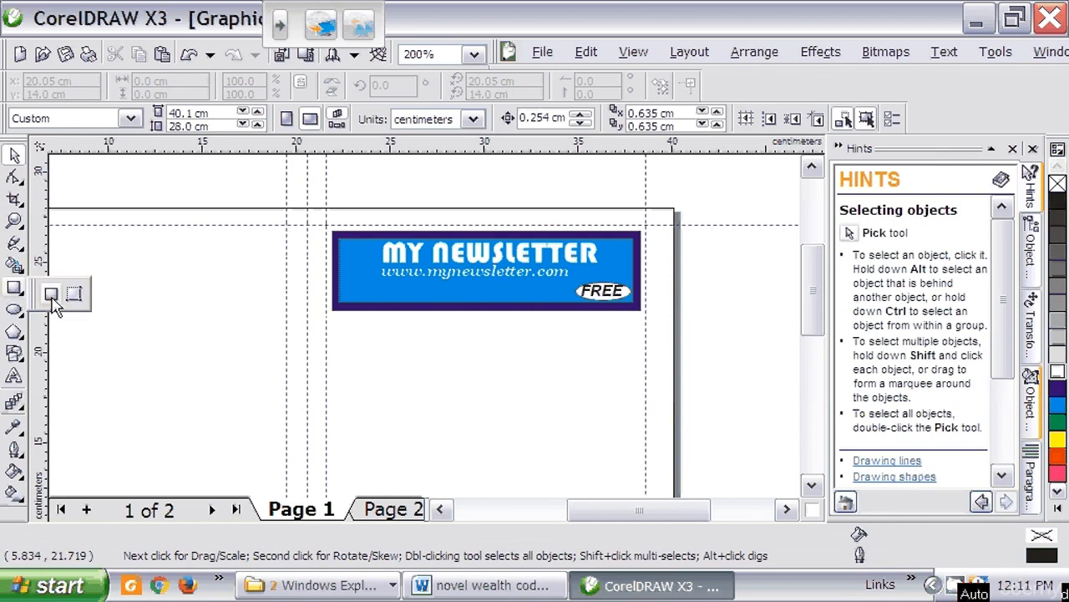
{"action": "left_click", "coordinate": [13, 288]}
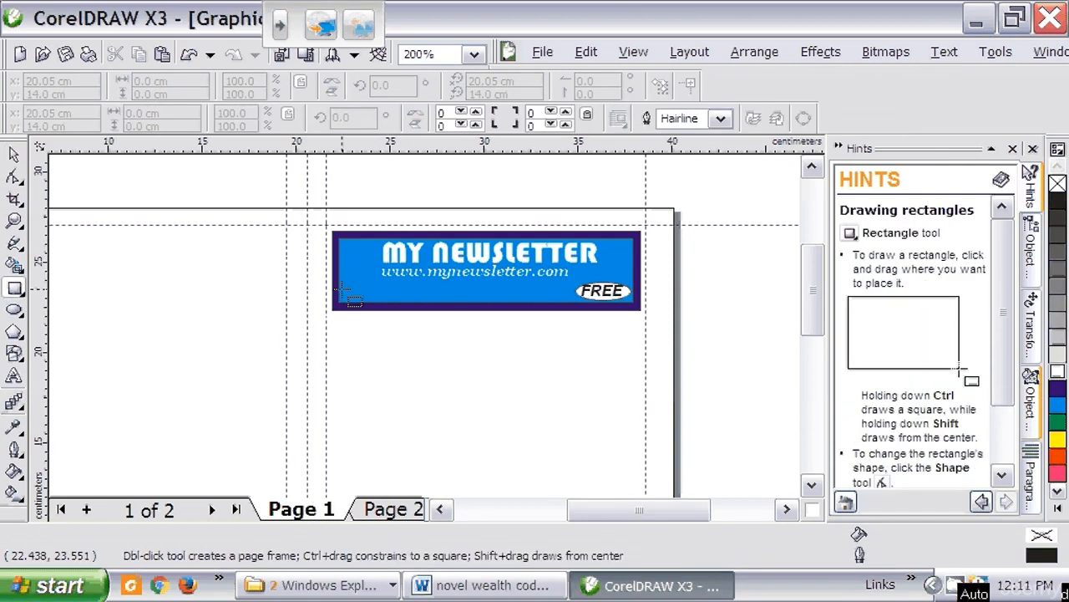
{"action": "left_click_drag", "start_coordinate": [347, 287], "coordinate": [371, 316]}
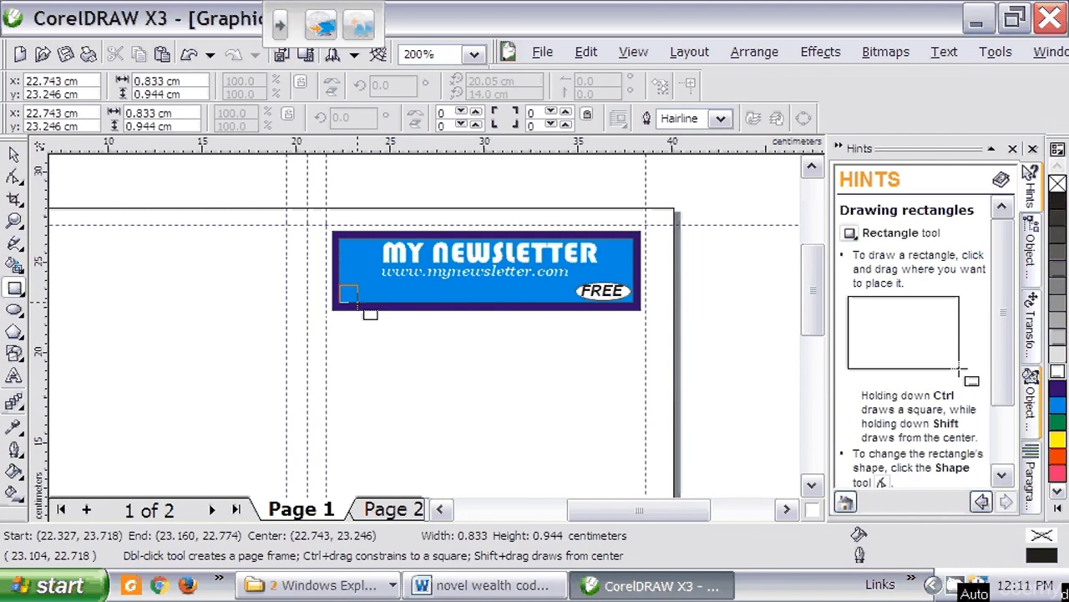
{"action": "left_click_drag", "start_coordinate": [349, 294], "coordinate": [498, 314]}
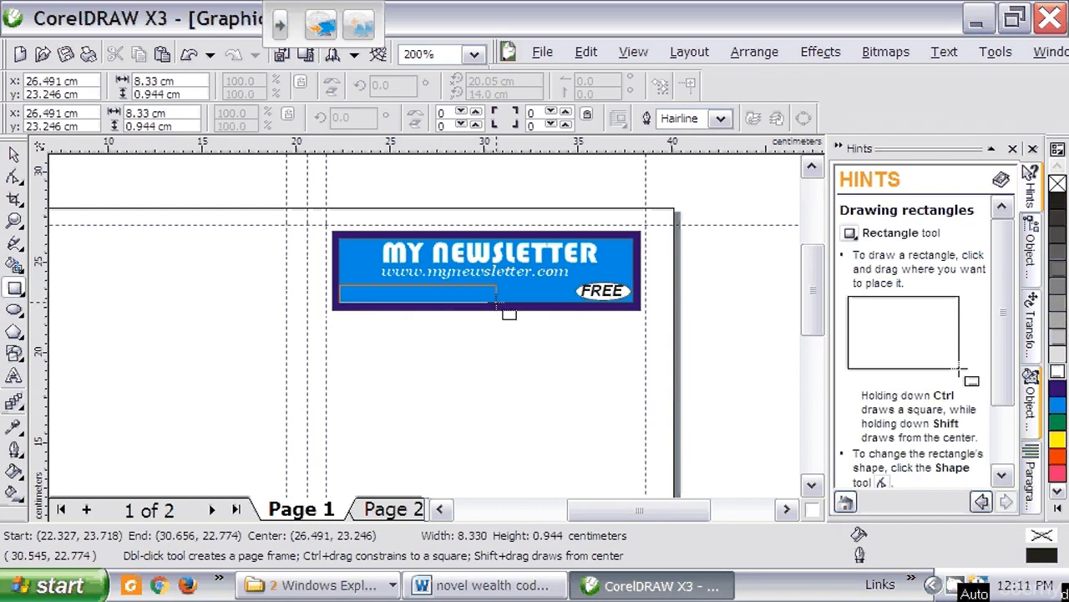
{"action": "left_click_drag", "start_coordinate": [498, 315], "coordinate": [560, 314]}
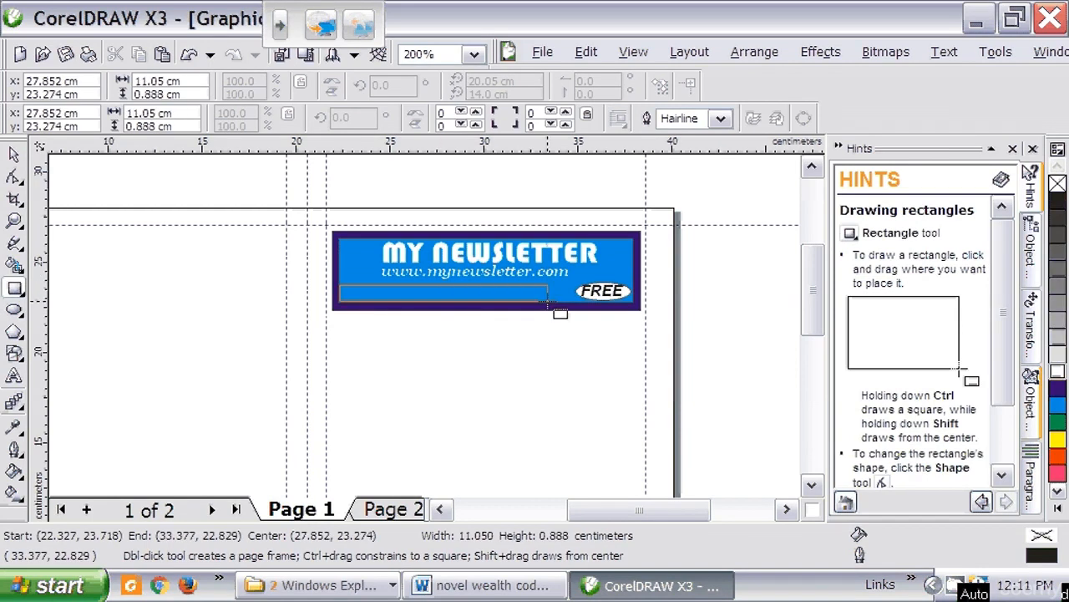
{"action": "left_click", "coordinate": [443, 292]}
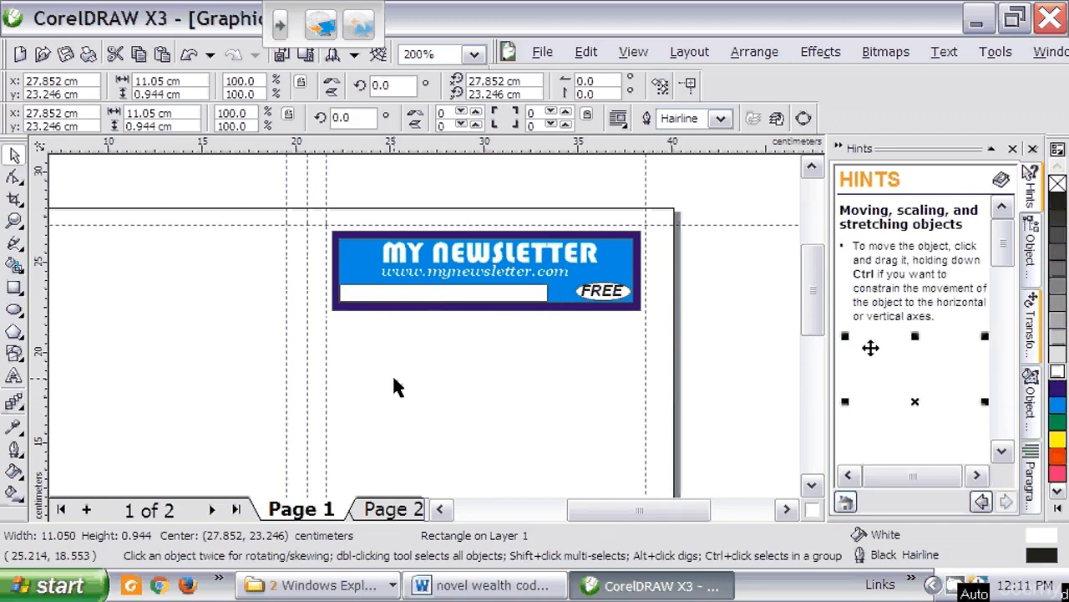
{"action": "left_click", "coordinate": [449, 387]}
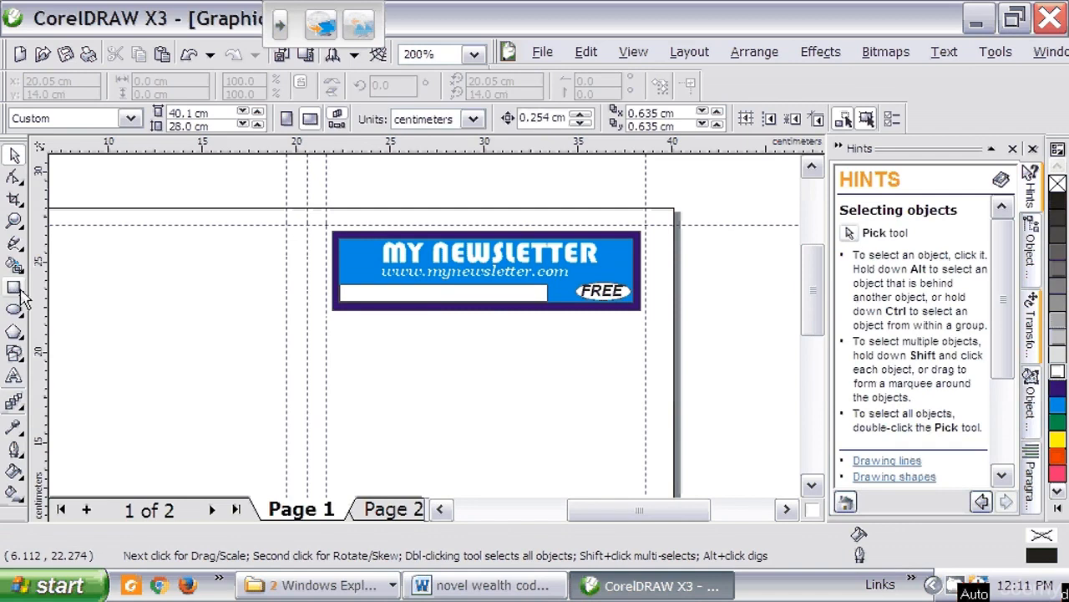
{"action": "left_click", "coordinate": [14, 376]}
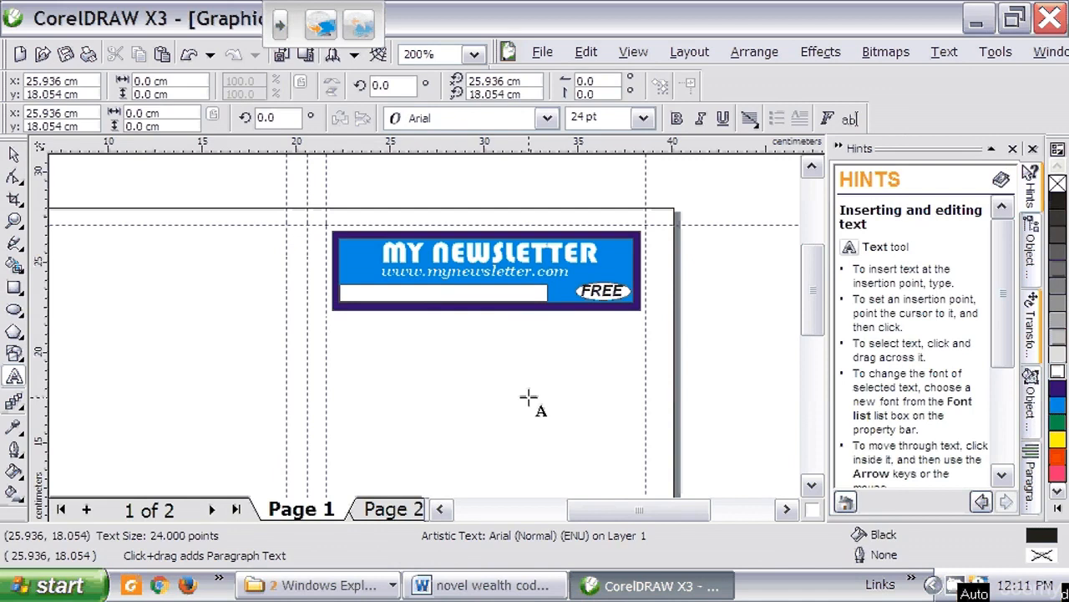
Step: Add 'Changing our world' in red bold italic Georgia inside the white bar, left of FREE
{"action": "type", "text": "Changin"}
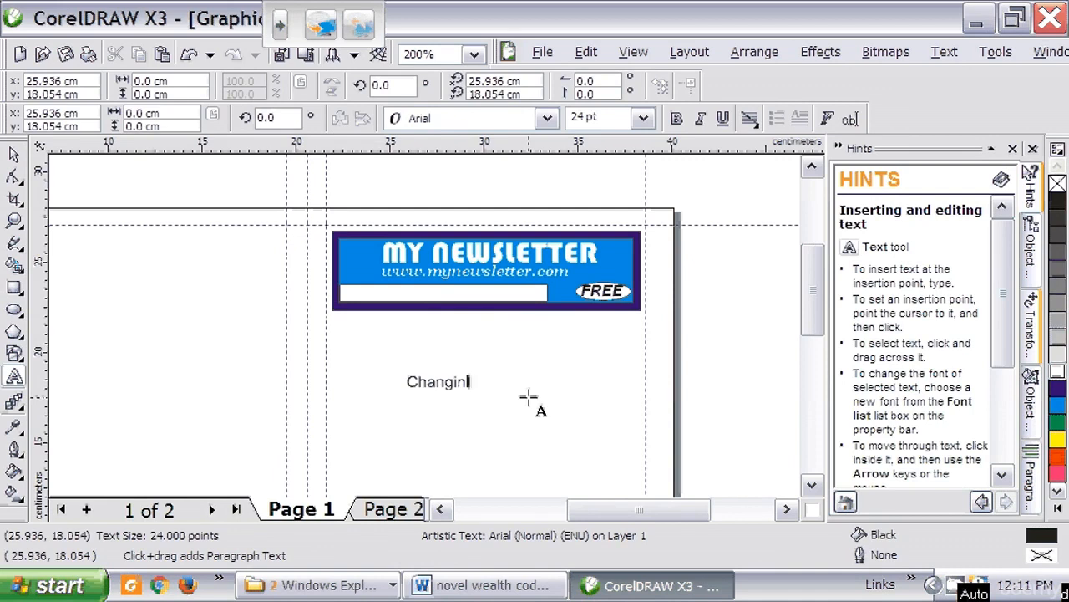
{"action": "type", "text": "g our wo"}
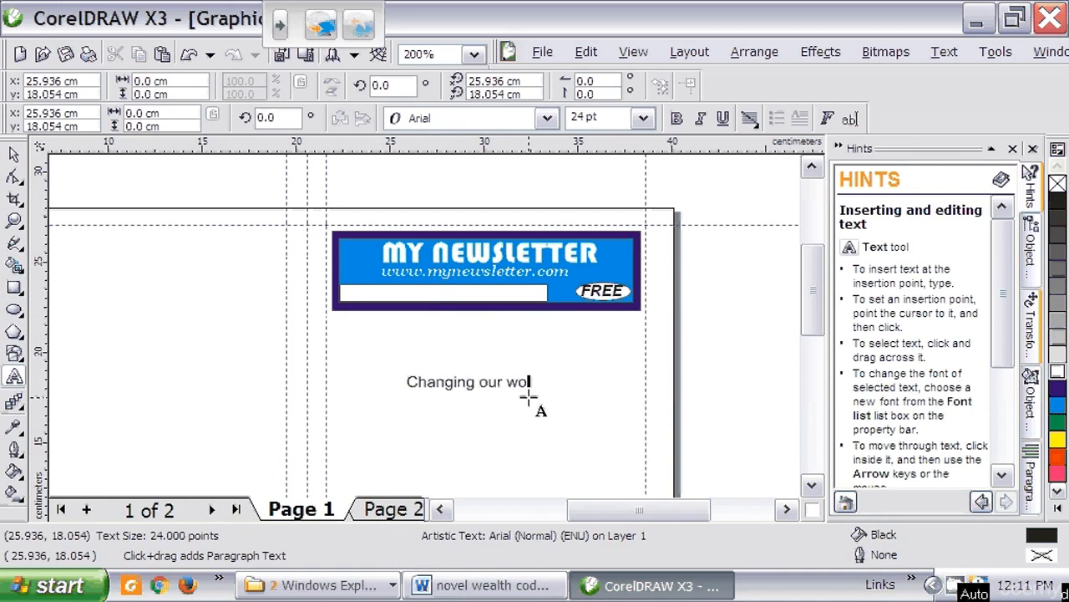
{"action": "type", "text": "rld"}
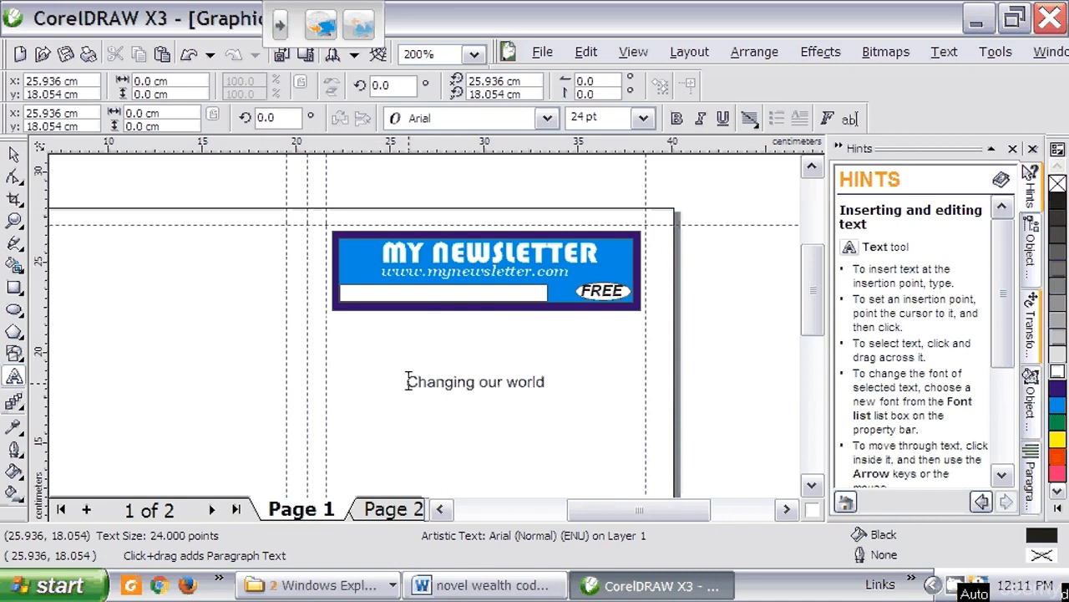
{"action": "left_click", "coordinate": [475, 381]}
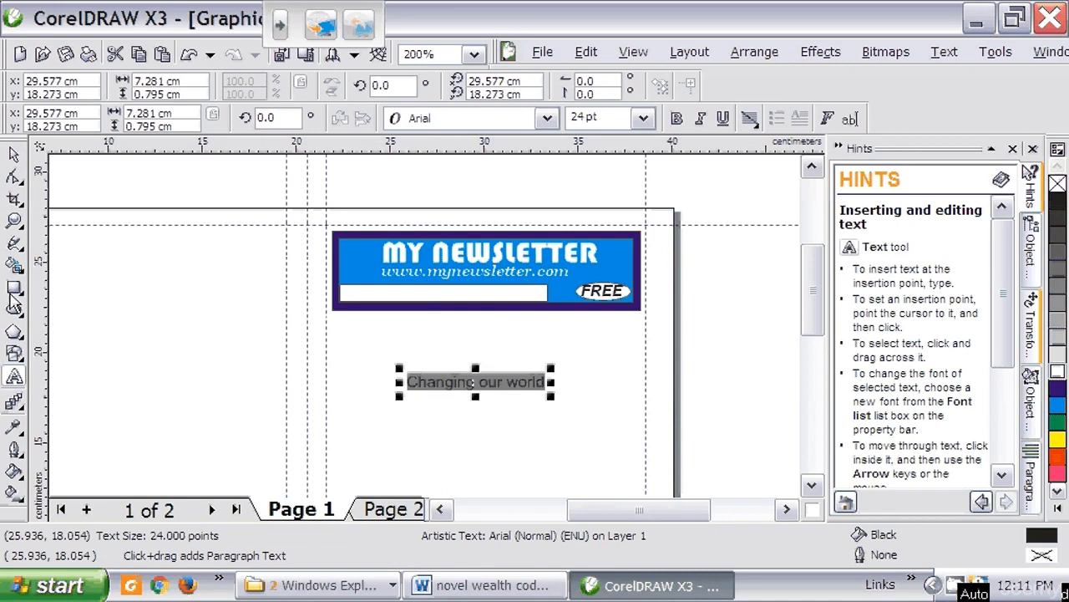
{"action": "left_click", "coordinate": [675, 117]}
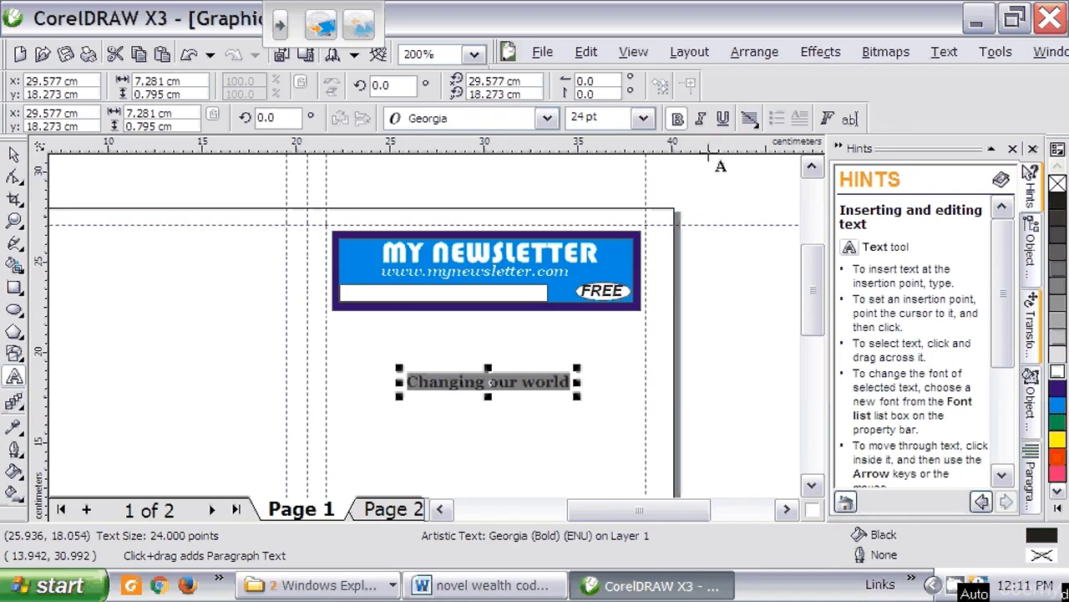
{"action": "left_click", "coordinate": [700, 118]}
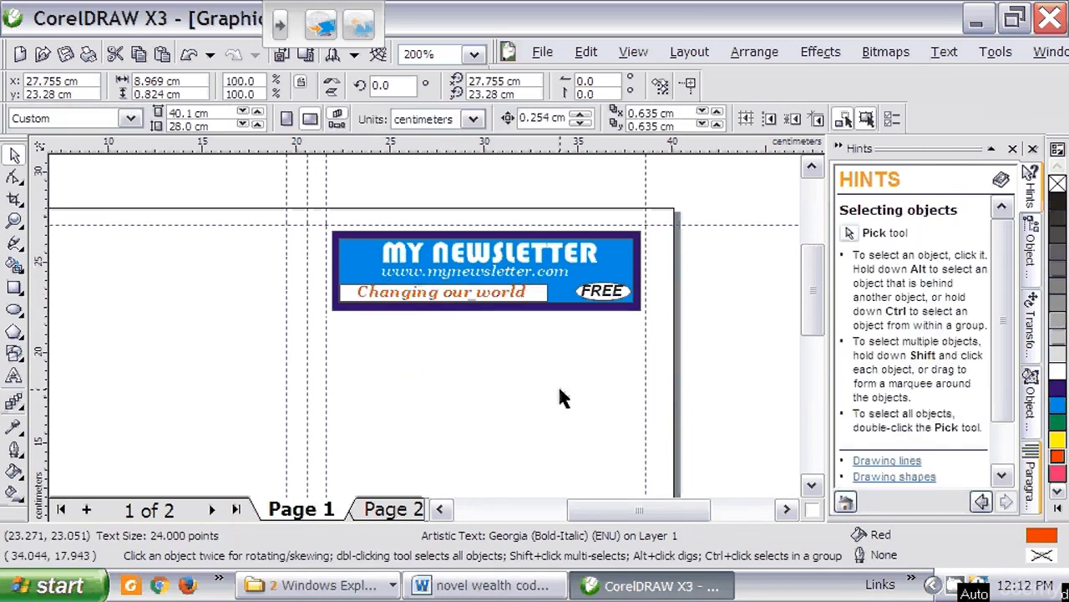
{"action": "left_click", "coordinate": [560, 398]}
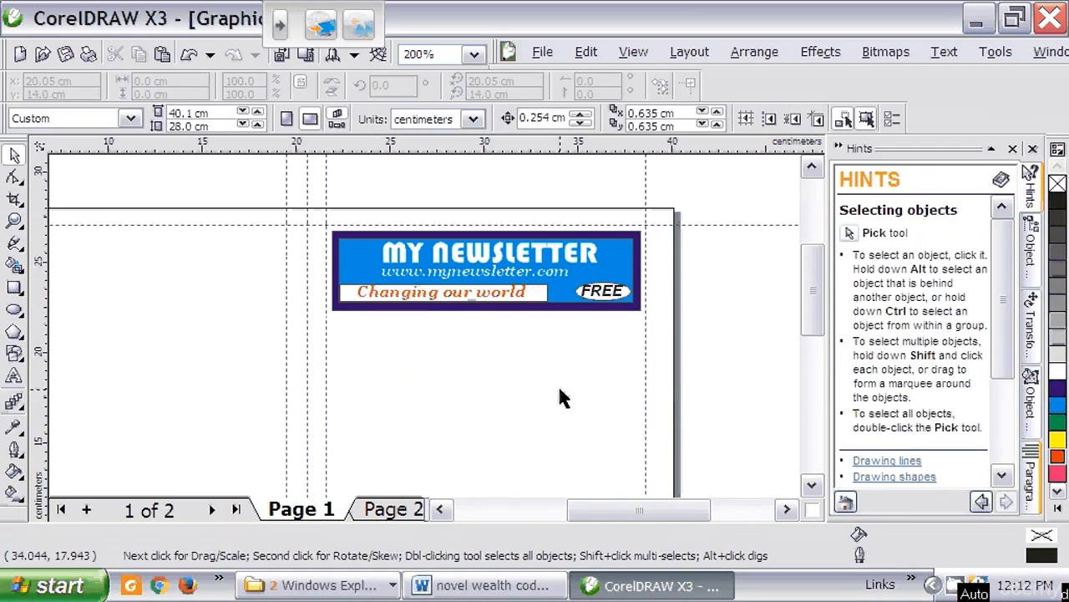